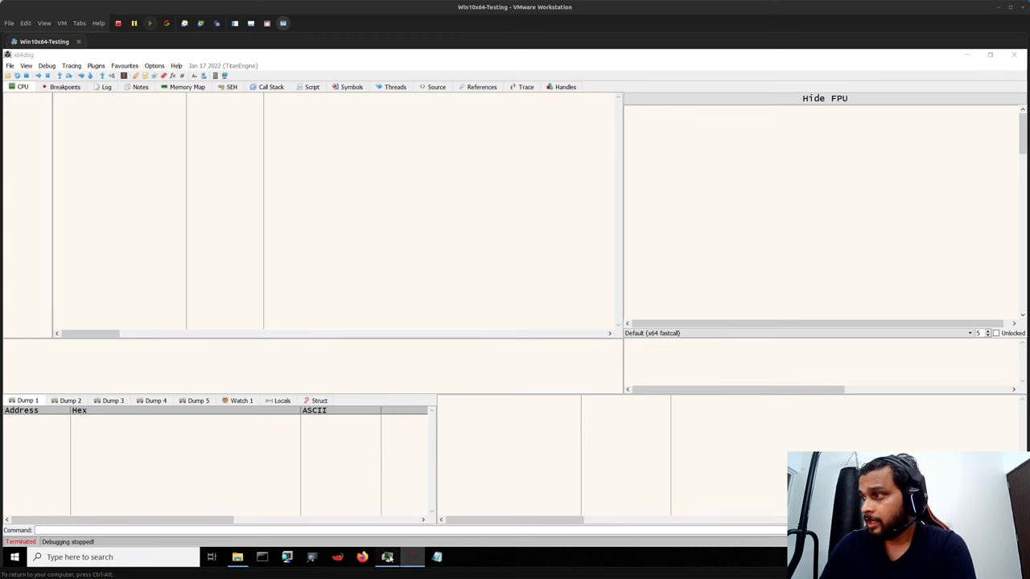
# Filter the process list by name so only explorer.exe remains visible
pyautogui.click(412, 557)
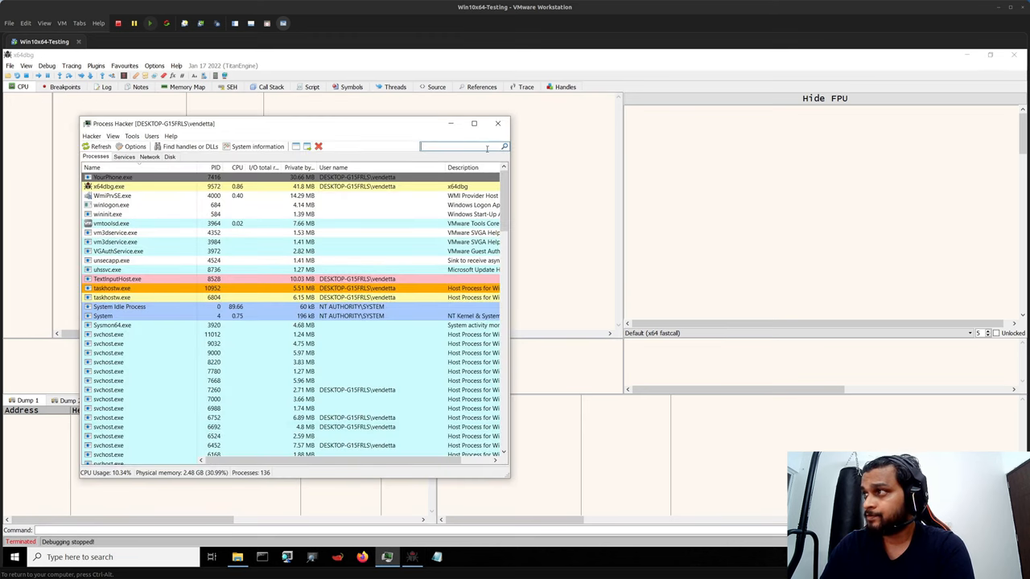
pyautogui.write('expo')
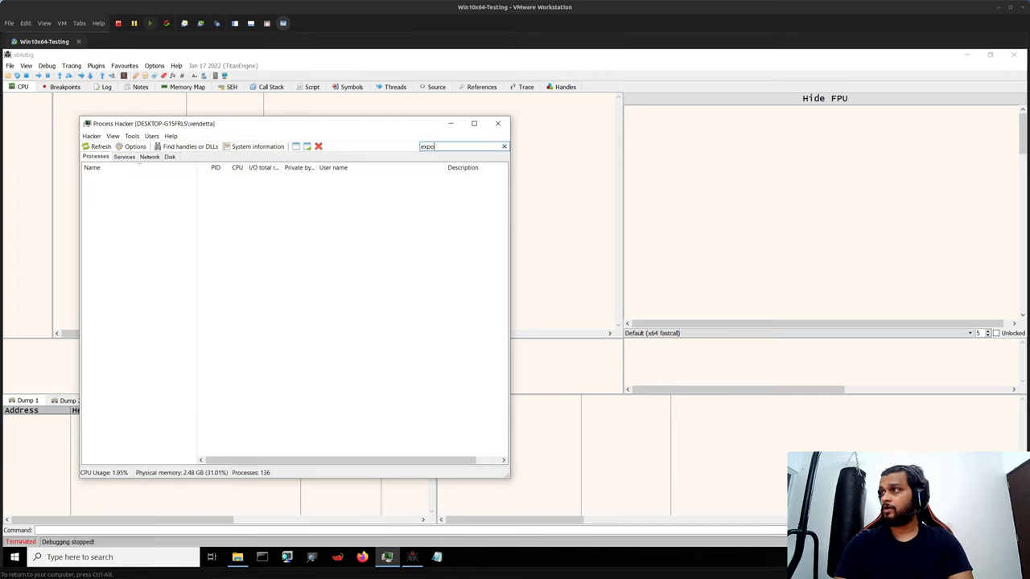
pyautogui.press('BackSpace')
pyautogui.write('lor')
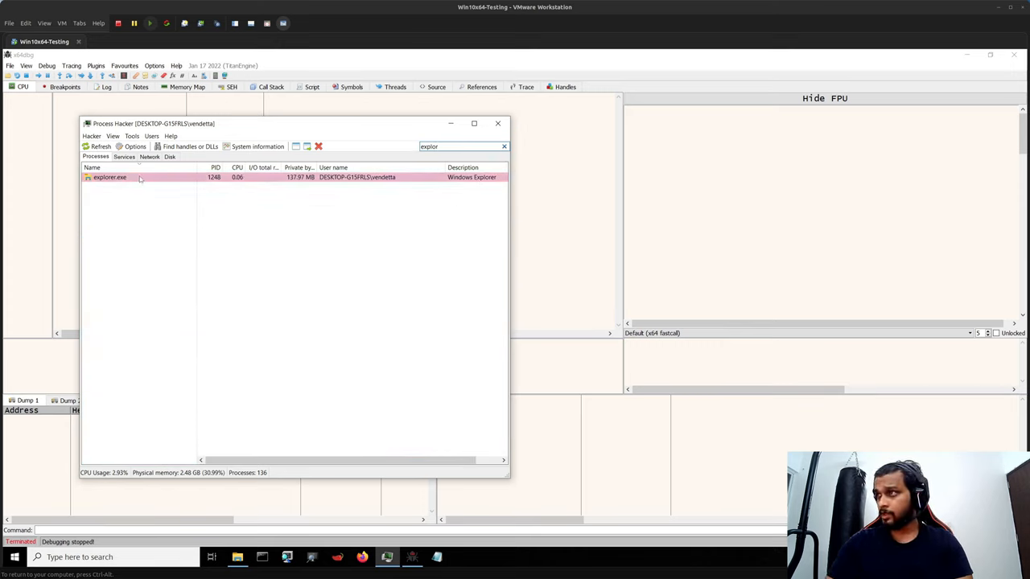
# Open explorer.exe's properties and show thread 9076's call stack on the Threads page
pyautogui.doubleClick(109, 177)
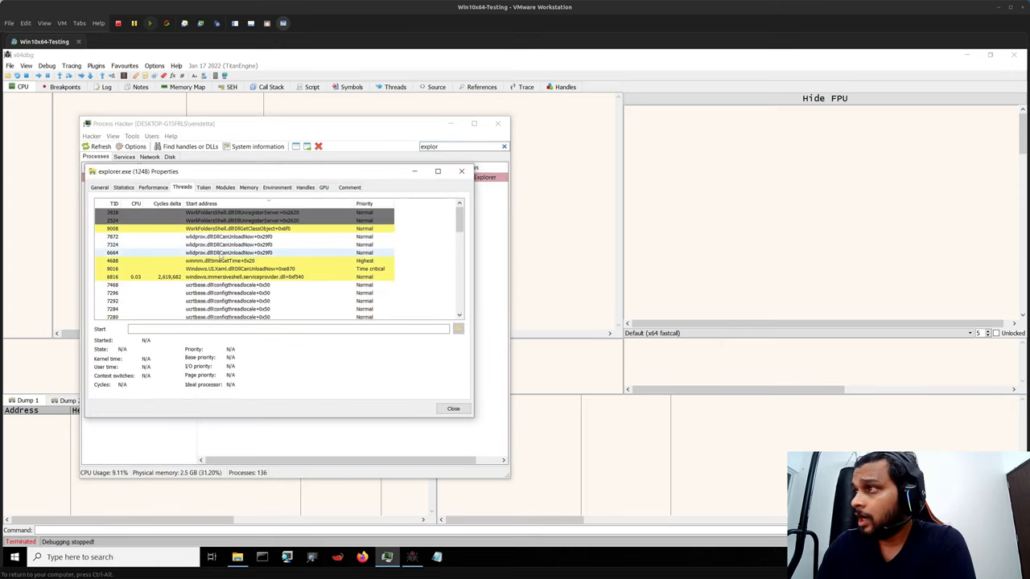
pyautogui.scroll(-3)
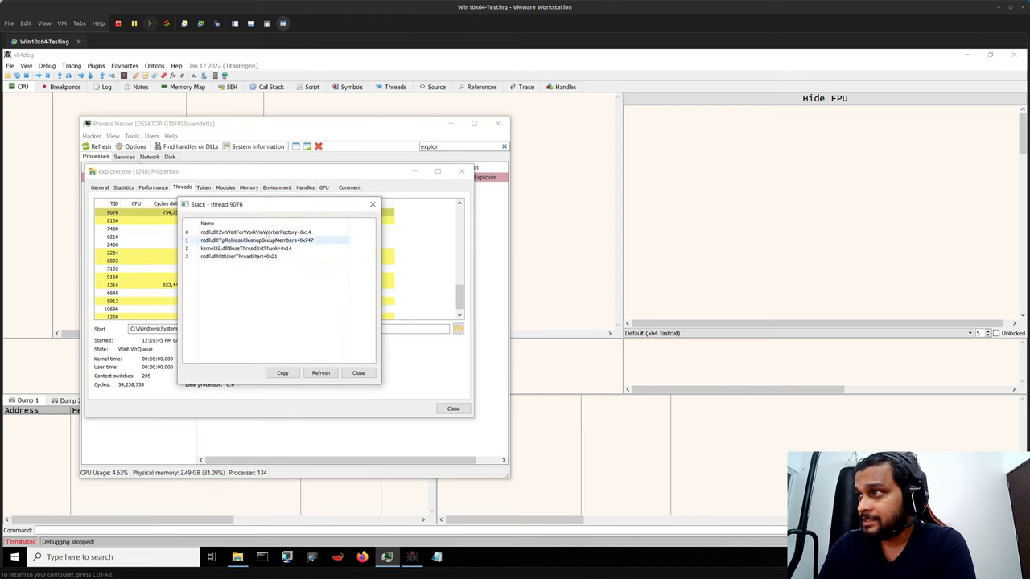
# Close thread 9076's stack and walk through the frames of thread 7284's longer call stack
pyautogui.click(245, 248)
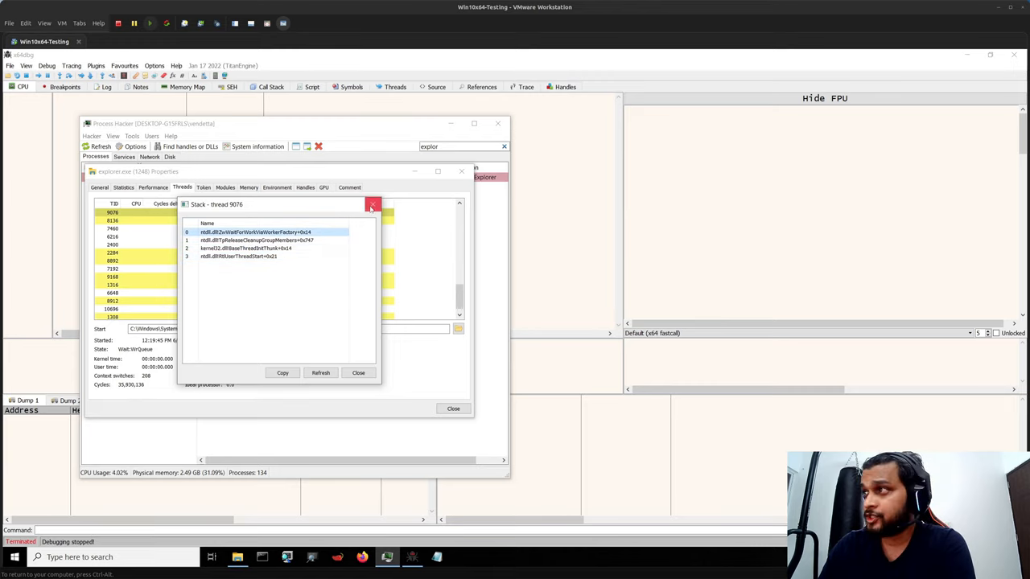
pyautogui.click(357, 374)
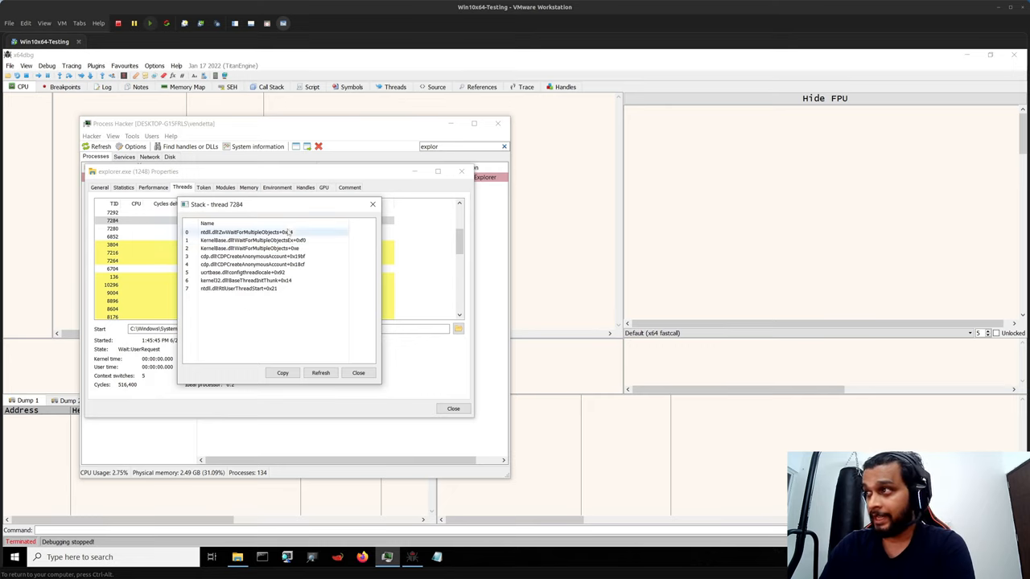
pyautogui.click(251, 256)
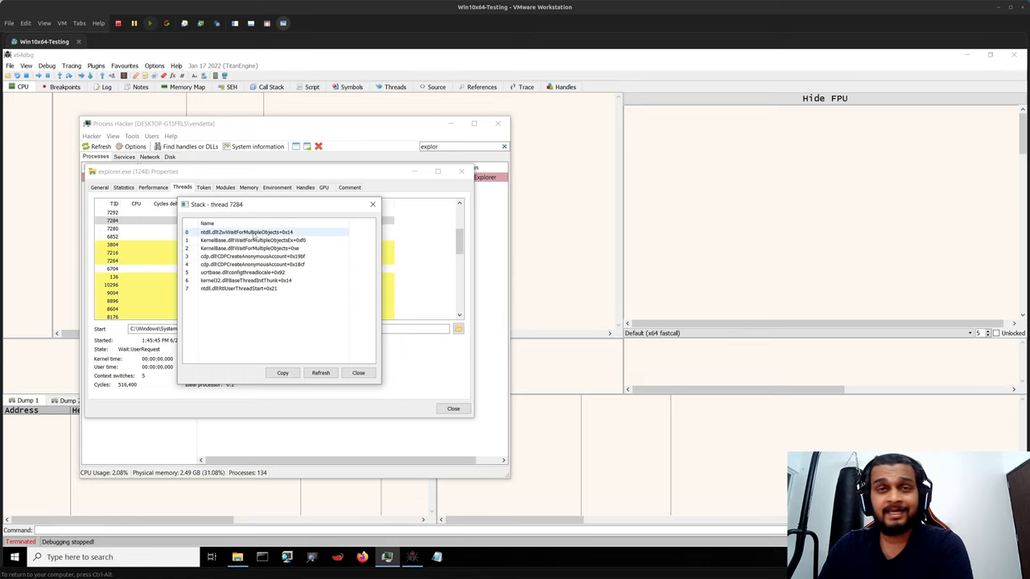
pyautogui.click(254, 239)
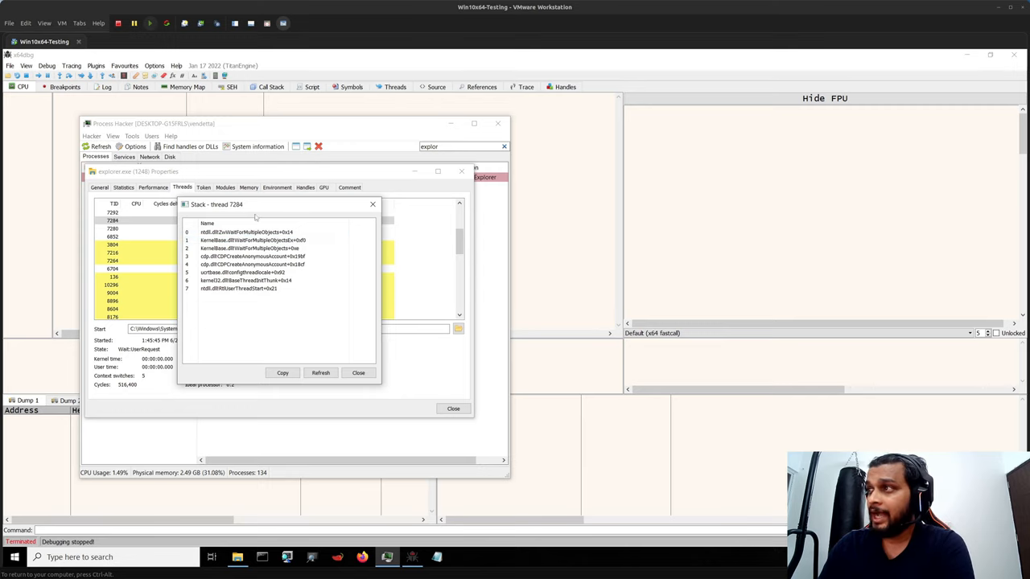
pyautogui.click(258, 235)
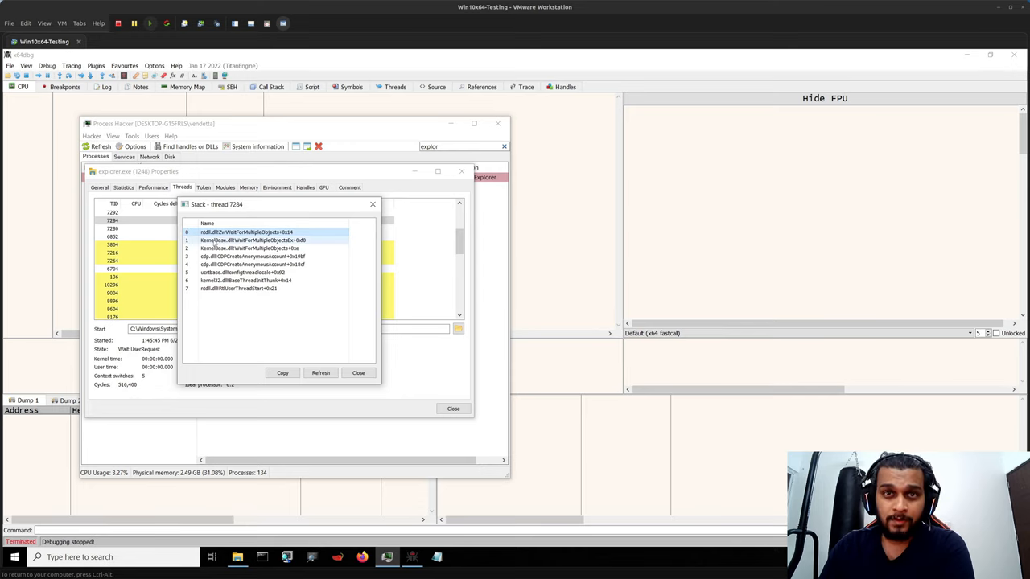
# Examine several frames of thread 3804's call stack, then close it back to the thread list
pyautogui.click(357, 373)
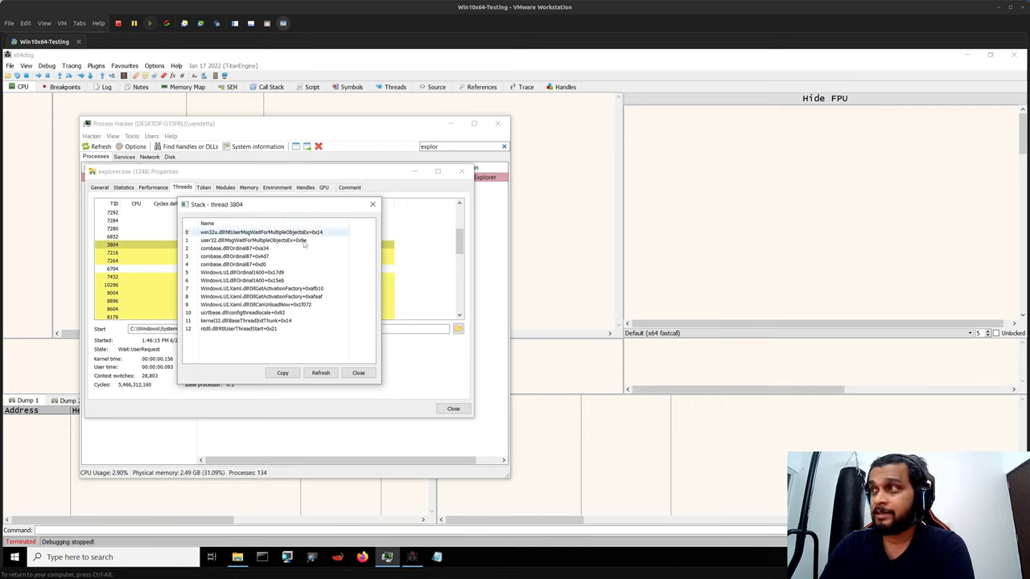
pyautogui.click(254, 240)
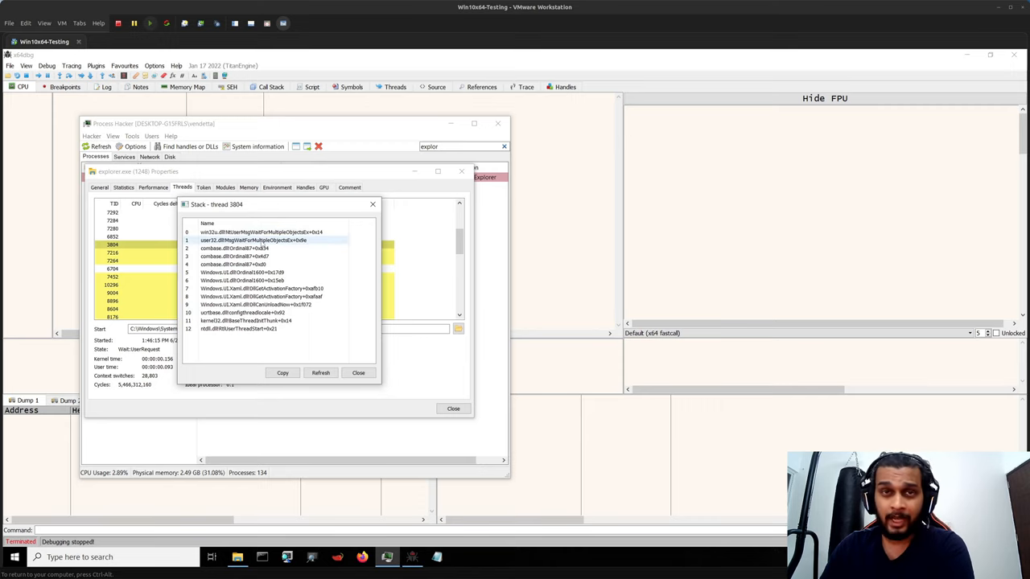
pyautogui.click(257, 256)
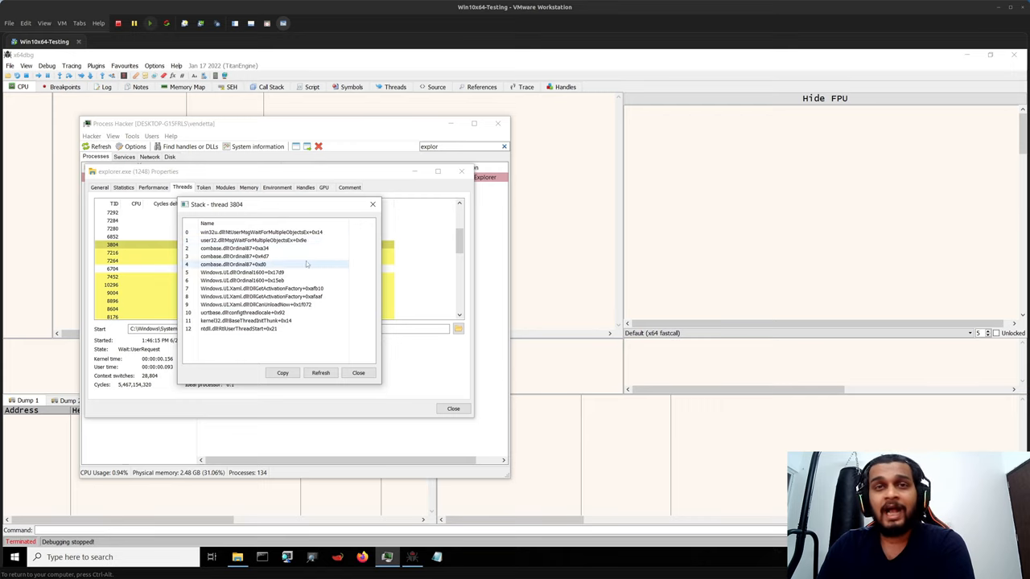
pyautogui.click(254, 240)
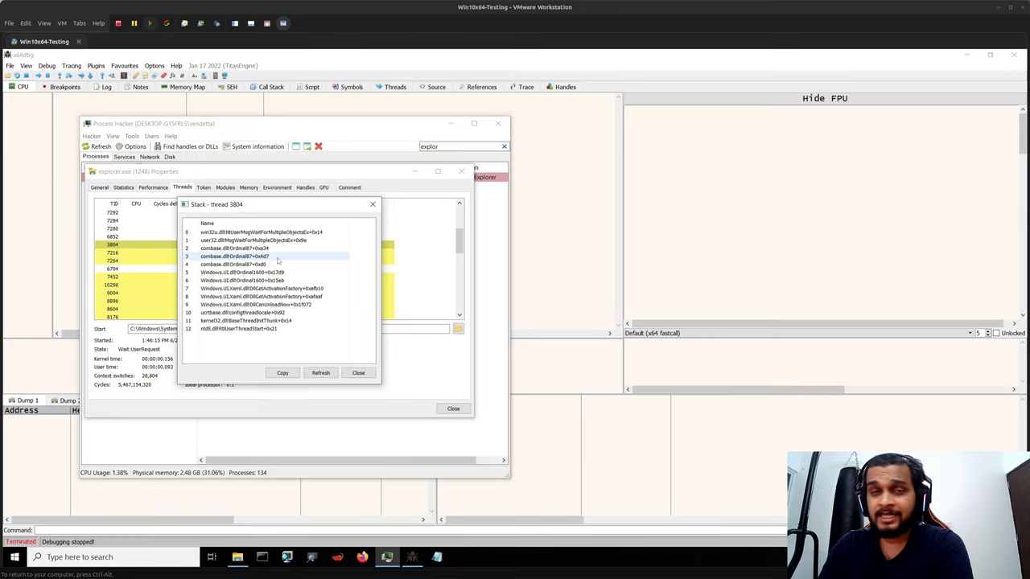
pyautogui.moveTo(277, 259)
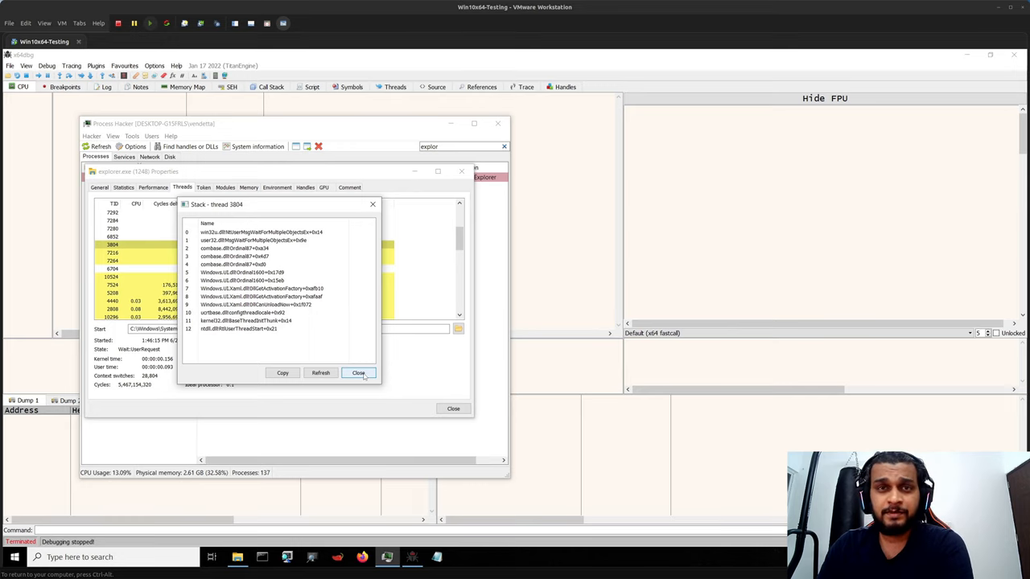
pyautogui.click(359, 373)
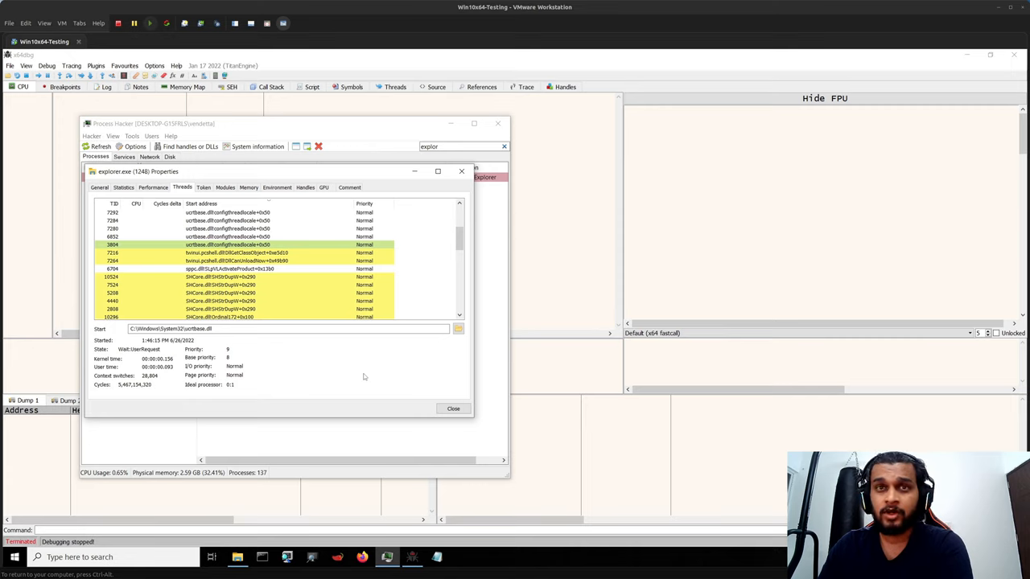
# Scroll through explorer.exe's Memory regions, then return to Threads for thread 7284's stack
pyautogui.click(233, 277)
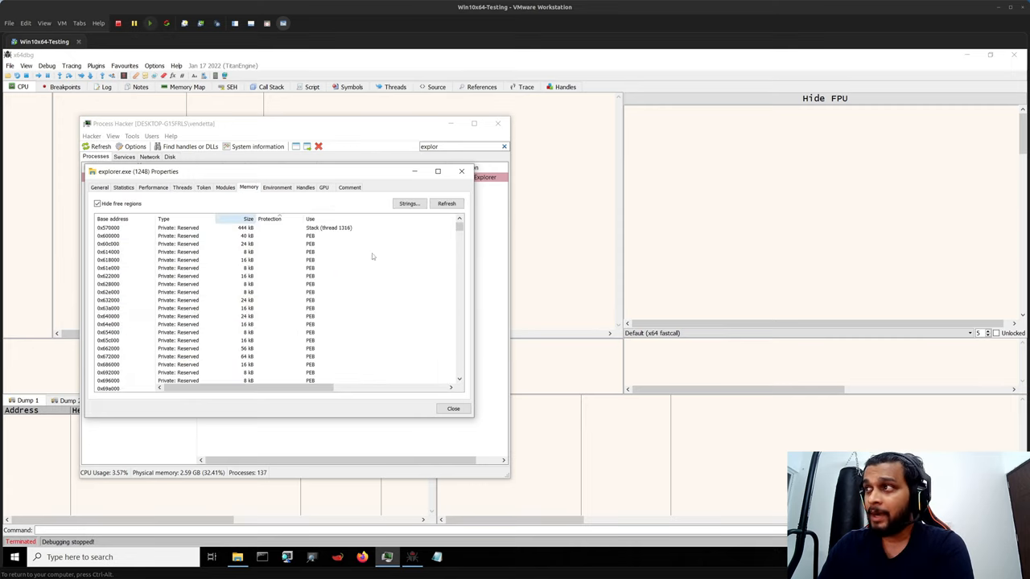
pyautogui.scroll(-3)
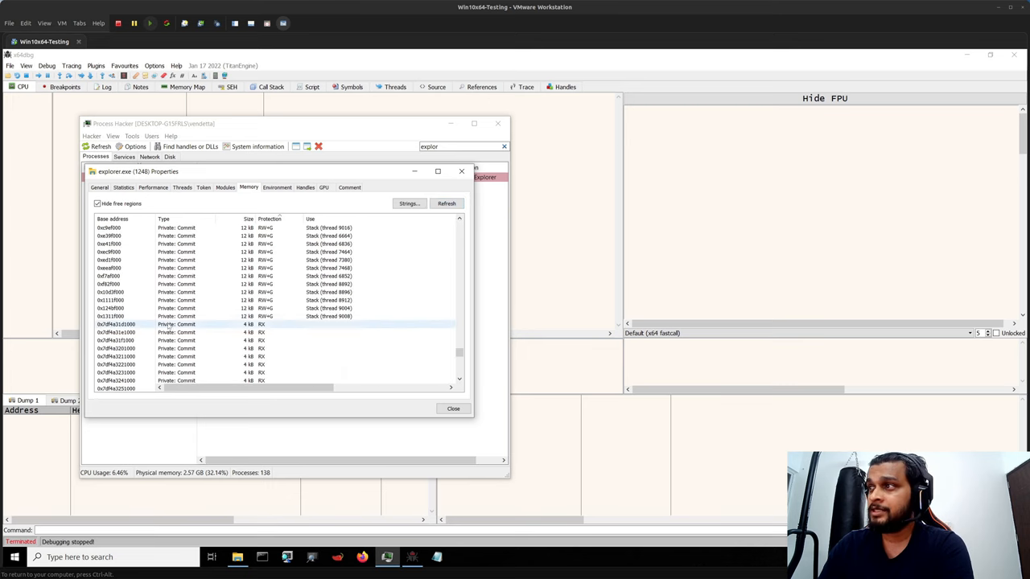
pyautogui.scroll(-3)
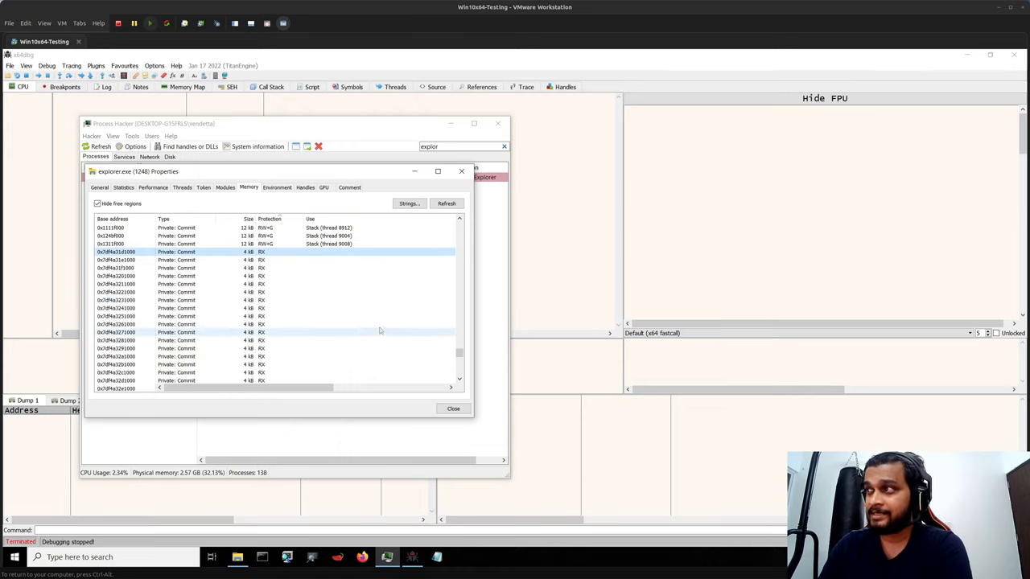
pyautogui.scroll(-3)
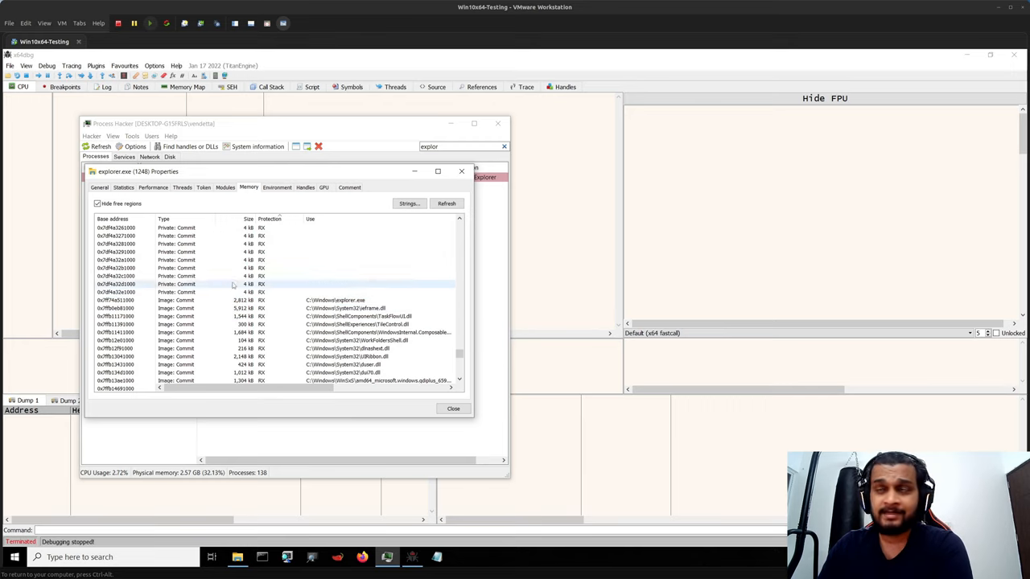
pyautogui.click(182, 187)
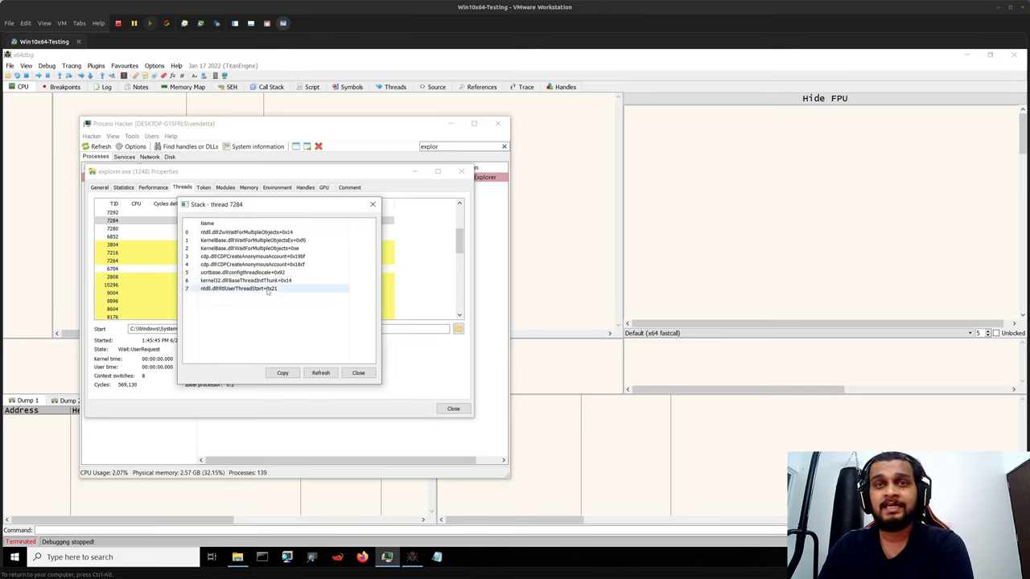
# Review a frame in thread 7284's stack and close the Stack window before leaving Process Hacker
pyautogui.click(244, 280)
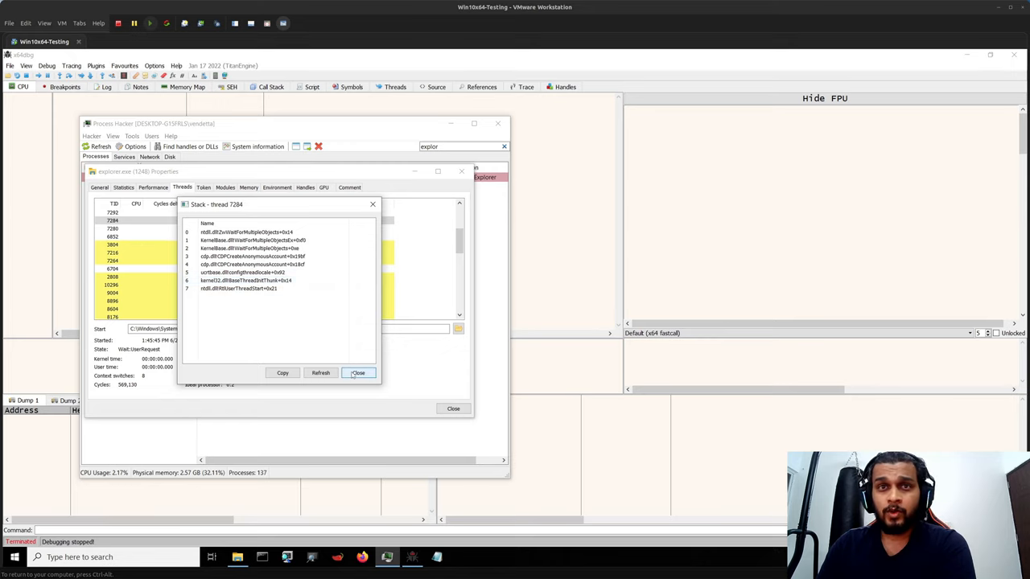
pyautogui.click(357, 373)
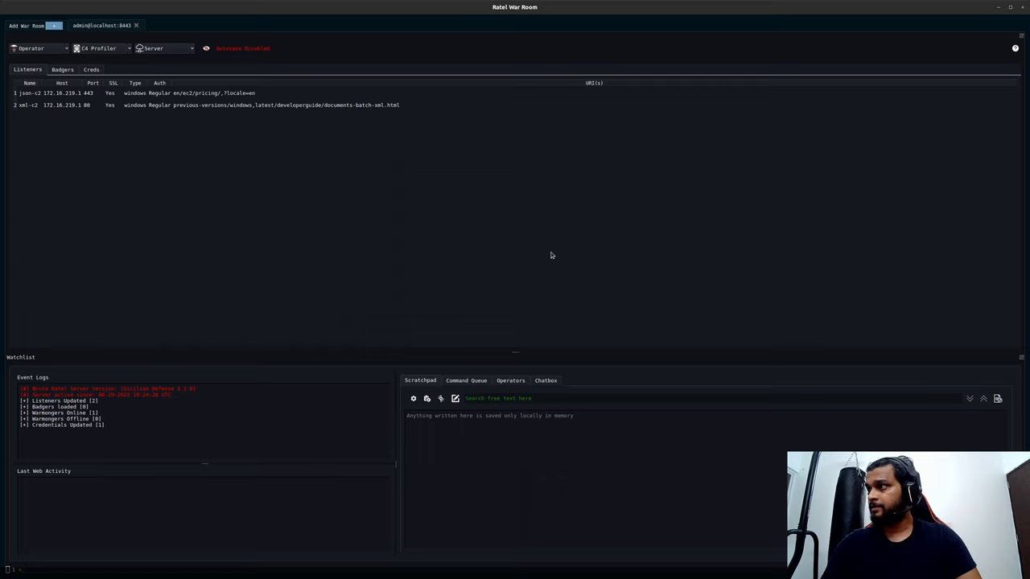
# Save the listener's badger payload as badger_x64.exe into the shared docs folder
pyautogui.moveTo(541, 351); pyautogui.dragTo(541, 212)
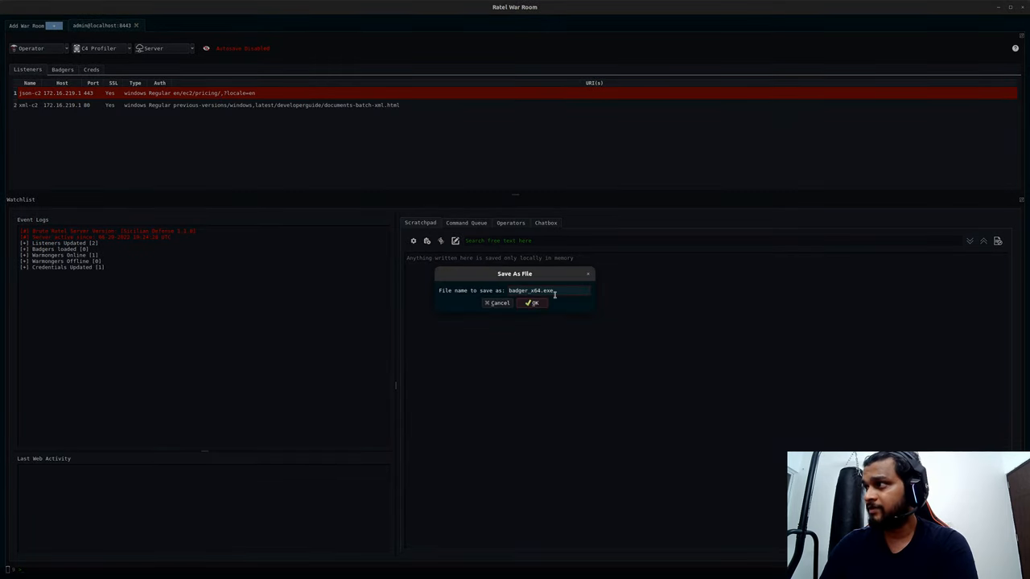
pyautogui.click(532, 303)
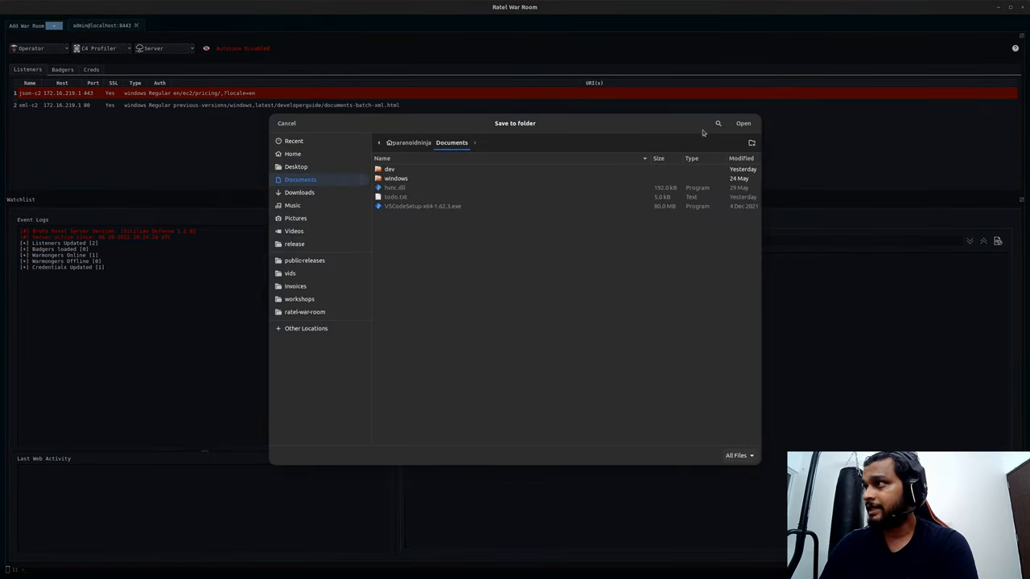
pyautogui.click(286, 123)
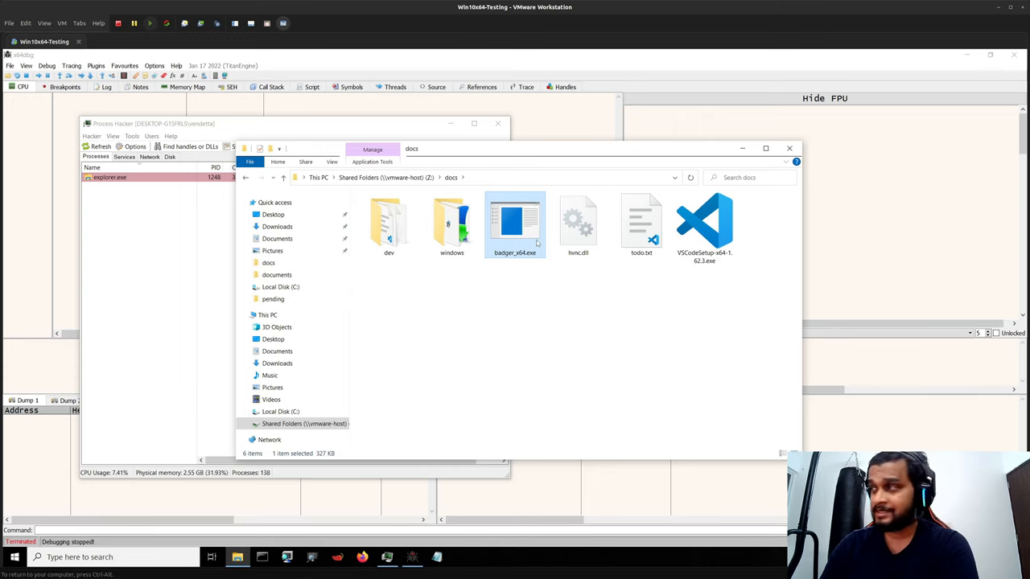
pyautogui.moveTo(602, 291)
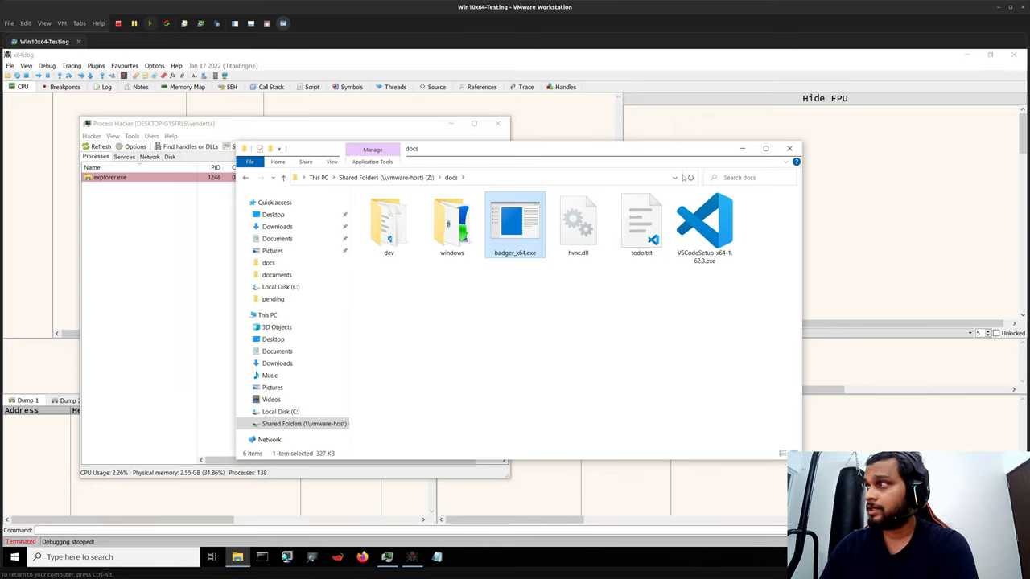
# Close the docs folder window and focus Process Hacker's search box for a new filter
pyautogui.click(492, 361)
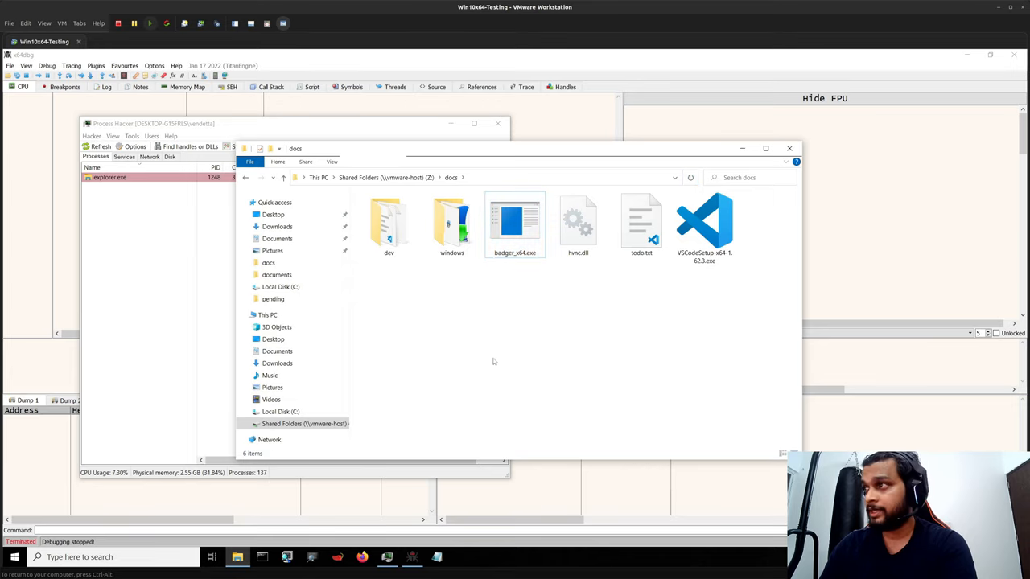
pyautogui.click(515, 224)
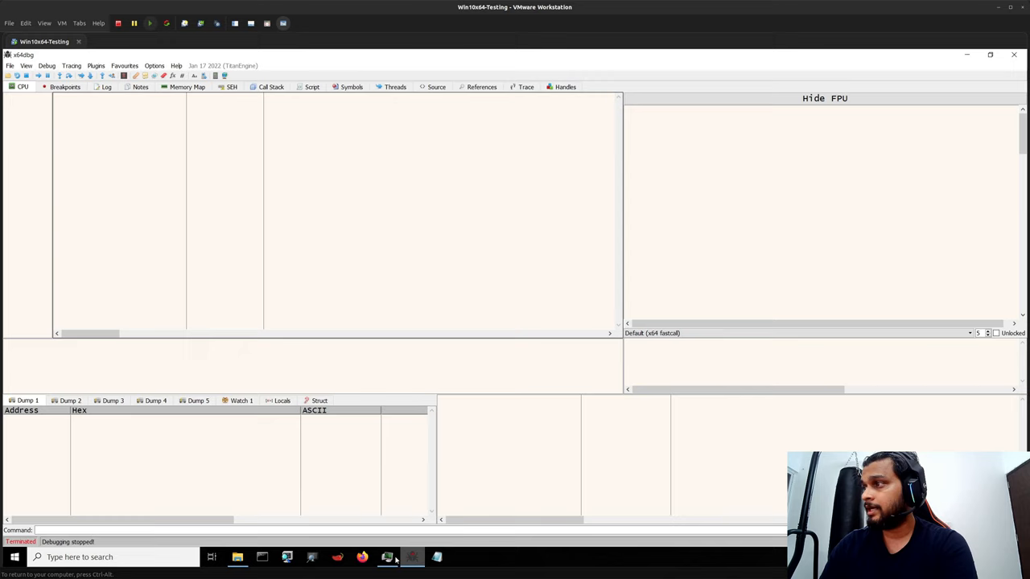
pyautogui.click(386, 557)
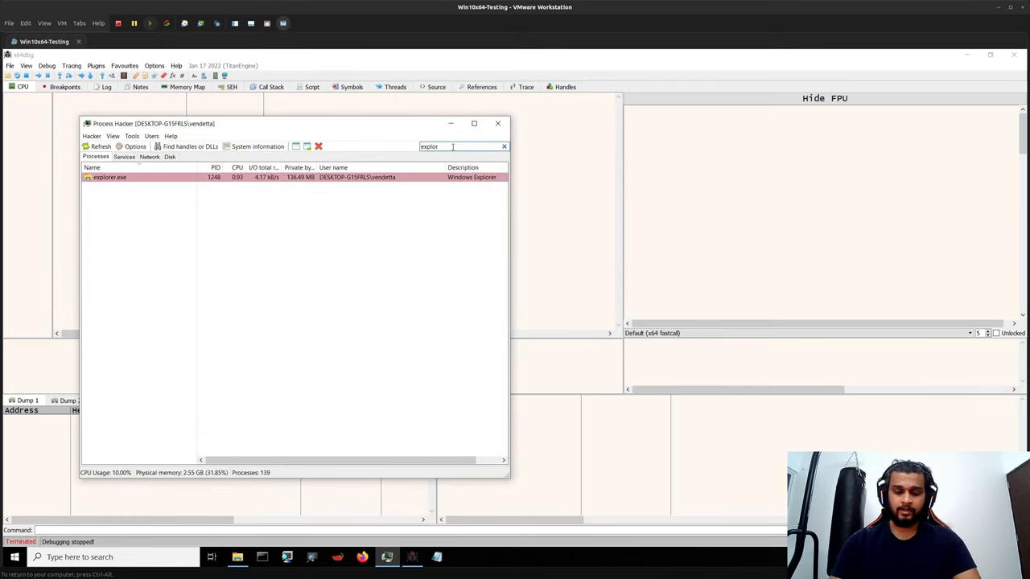
# Filter the process list with 'bad' so only badger_x64.exe is shown
pyautogui.write('bad')
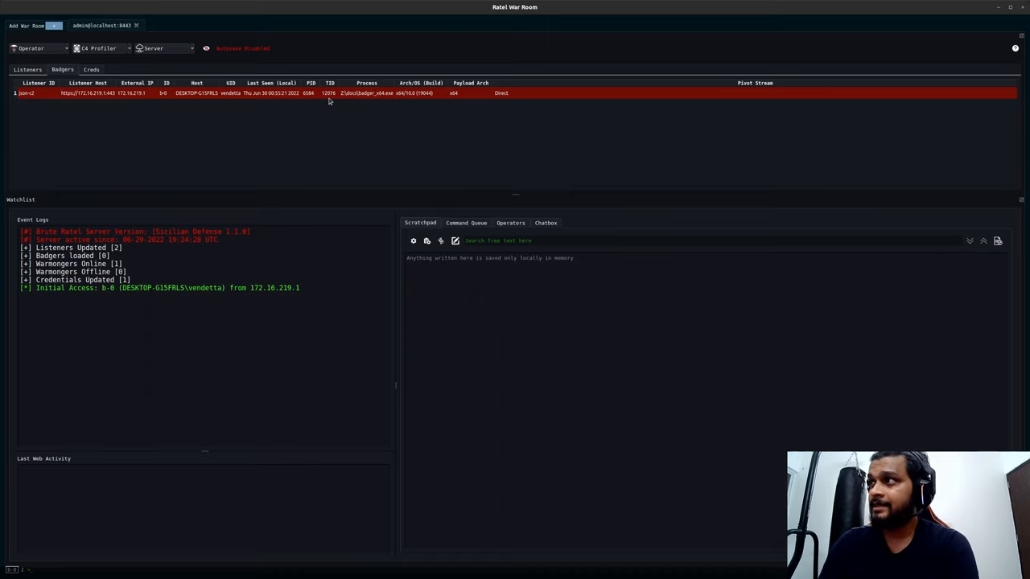
pyautogui.moveTo(313, 102)
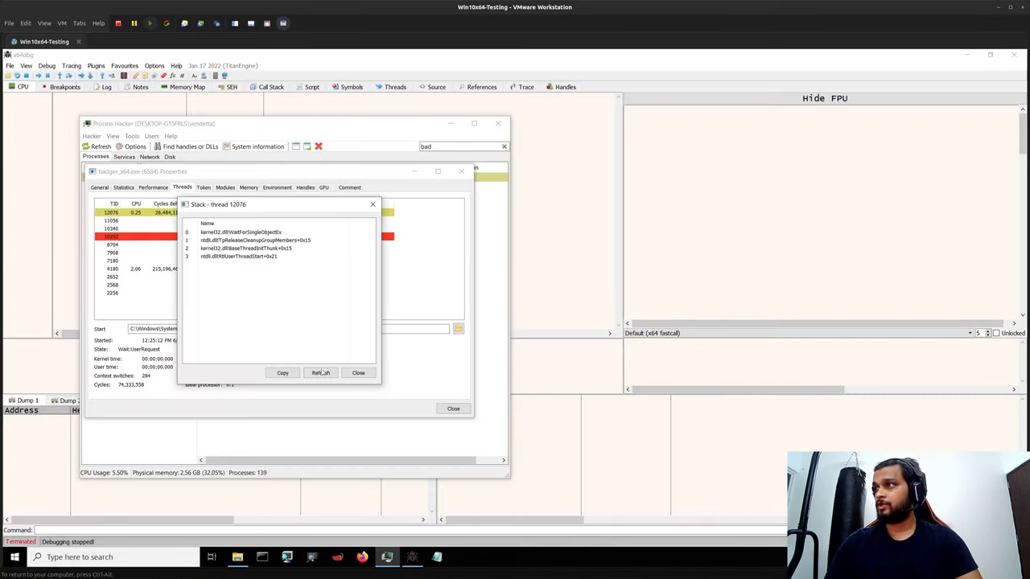
# Send 'sleep 0' and 'sleep 5' to the badger, recheck its stack, then list obfsleep techniques
pyautogui.click(320, 374)
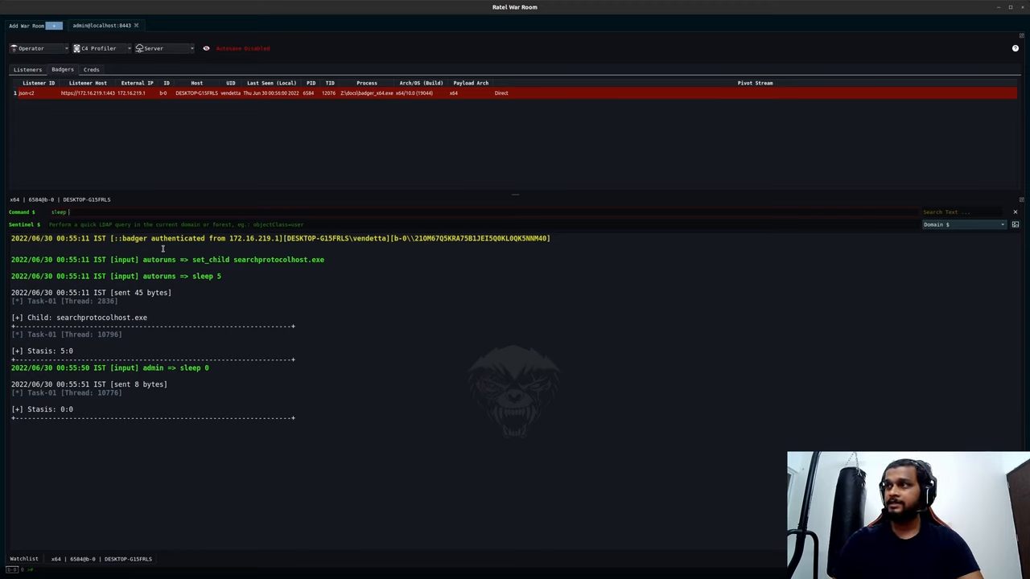
pyautogui.press('Return')
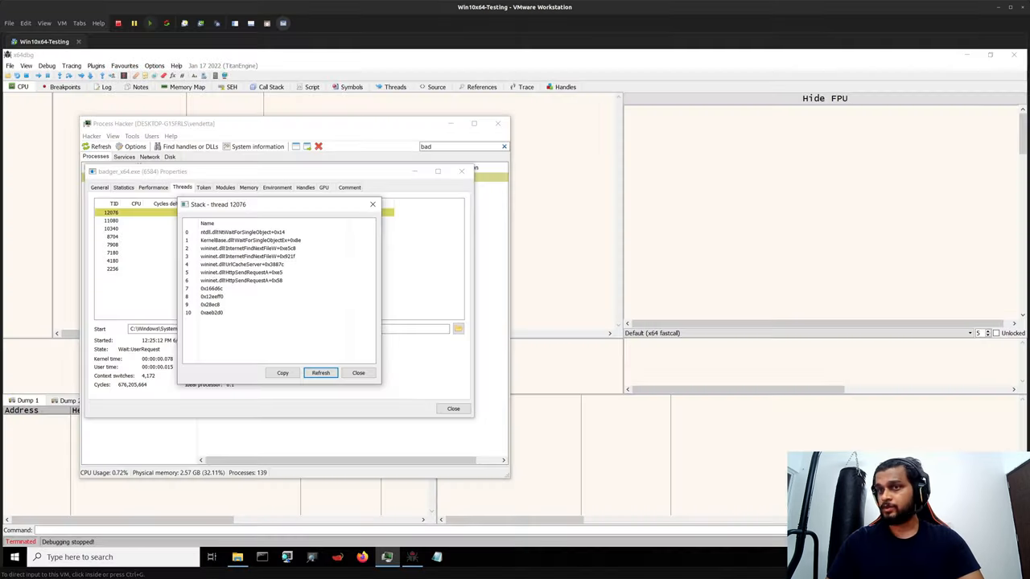
pyautogui.click(320, 373)
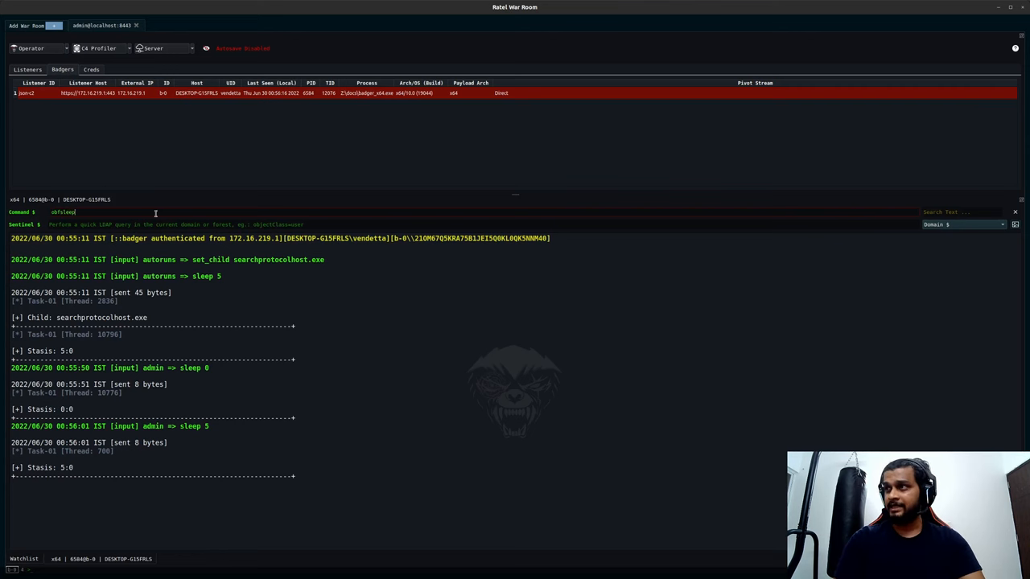
pyautogui.press('Return')
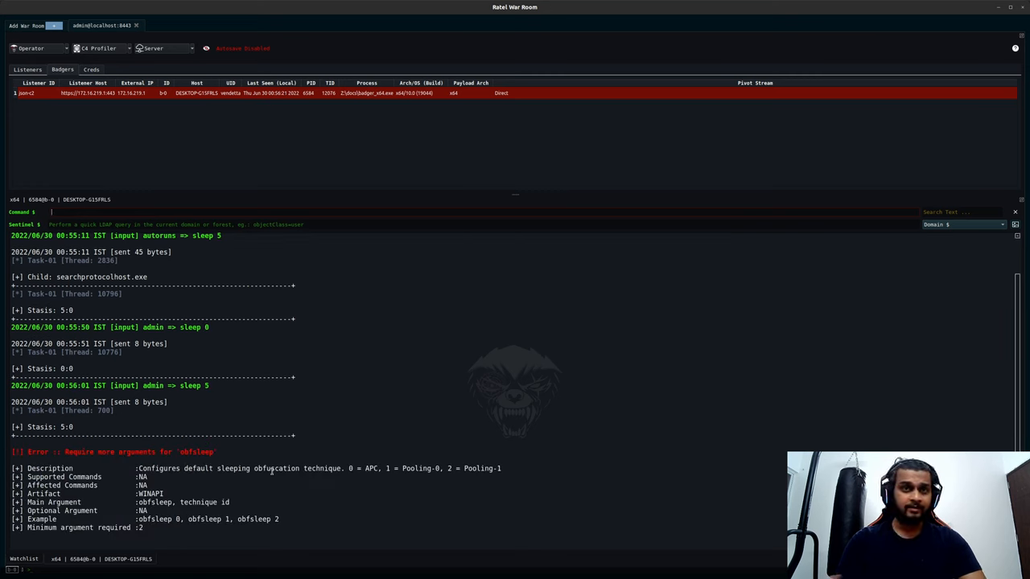
# Run 'obfsleep 1' on the badger and refresh its thread stack until it shows two clean frames
pyautogui.press('Return')
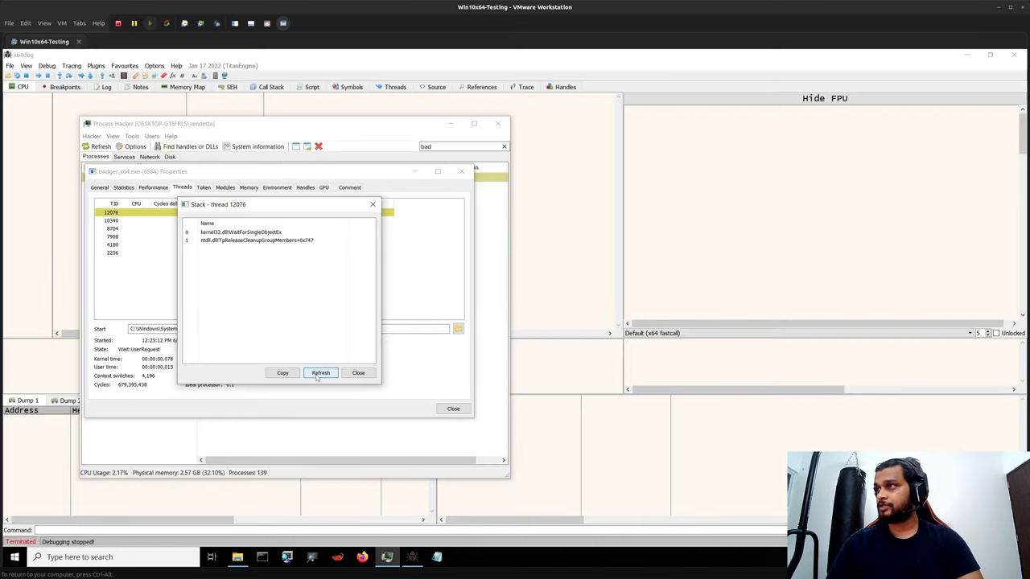
pyautogui.click(320, 373)
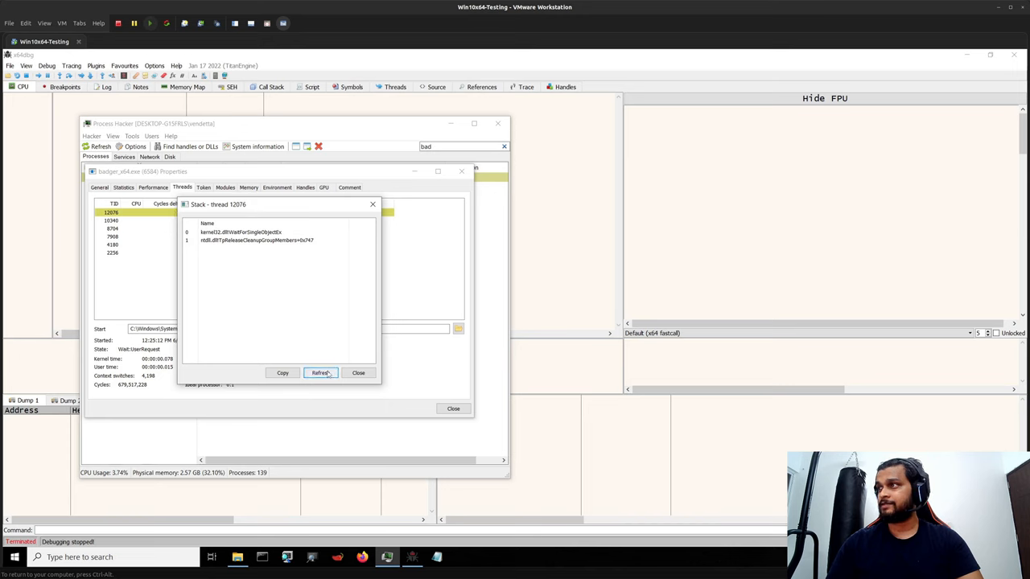
pyautogui.click(320, 373)
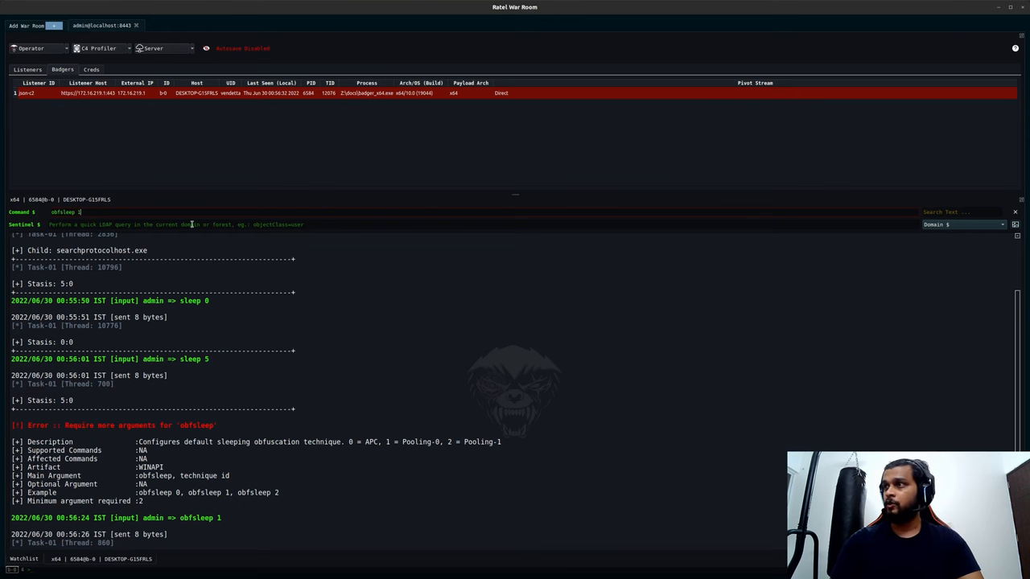
pyautogui.press('Return')
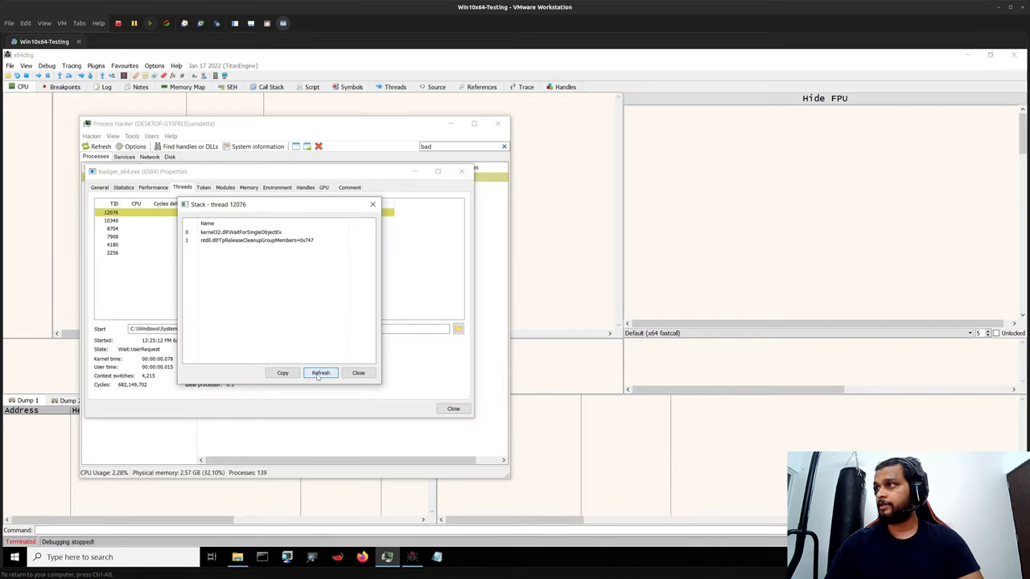
pyautogui.click(321, 373)
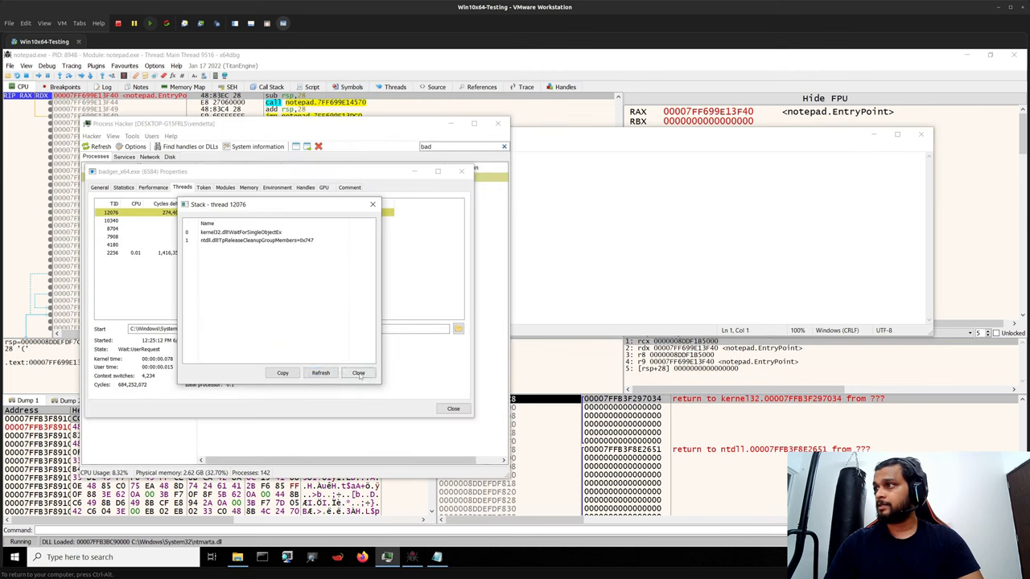
# Set obfsleep 2 and save the raw x64 stageless payload badger_x64_ret.bin to Documents
pyautogui.click(357, 373)
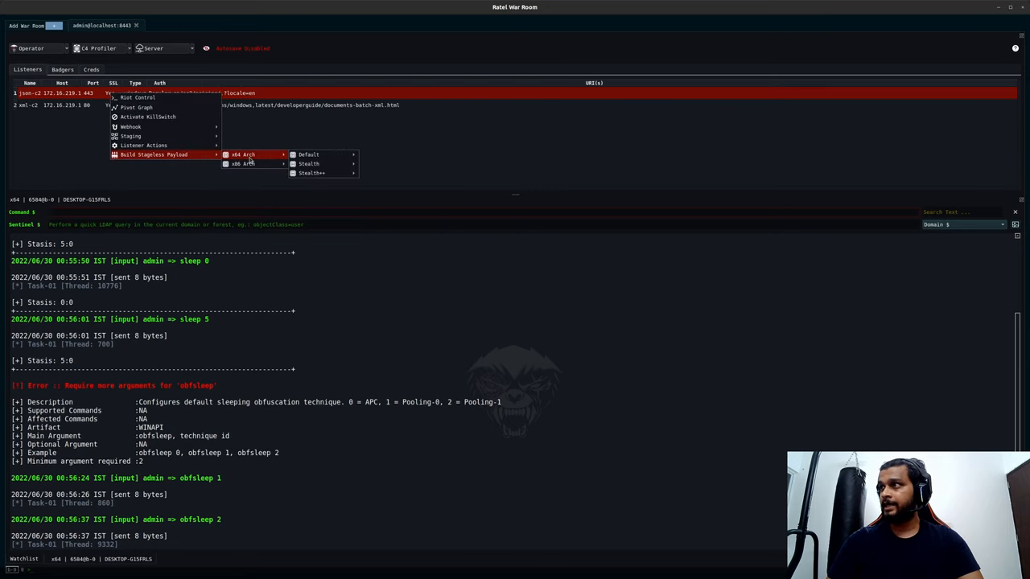
pyautogui.moveTo(309, 154)
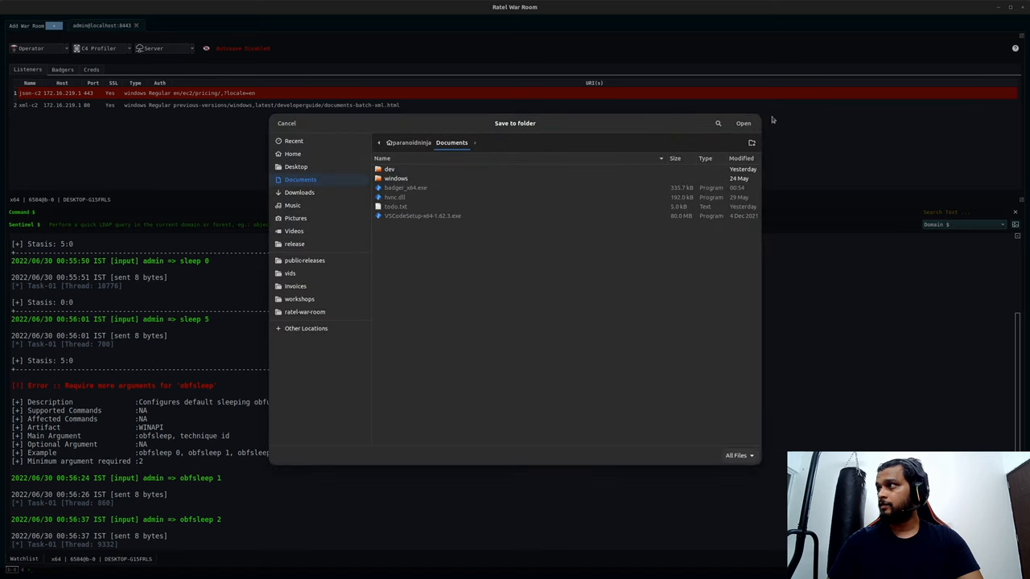
pyautogui.click(287, 122)
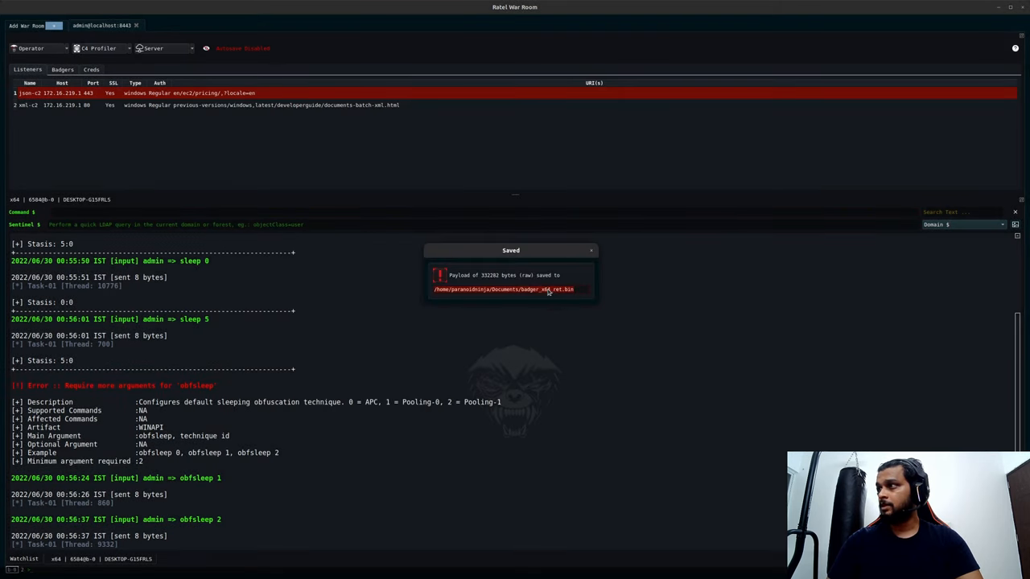
pyautogui.click(593, 251)
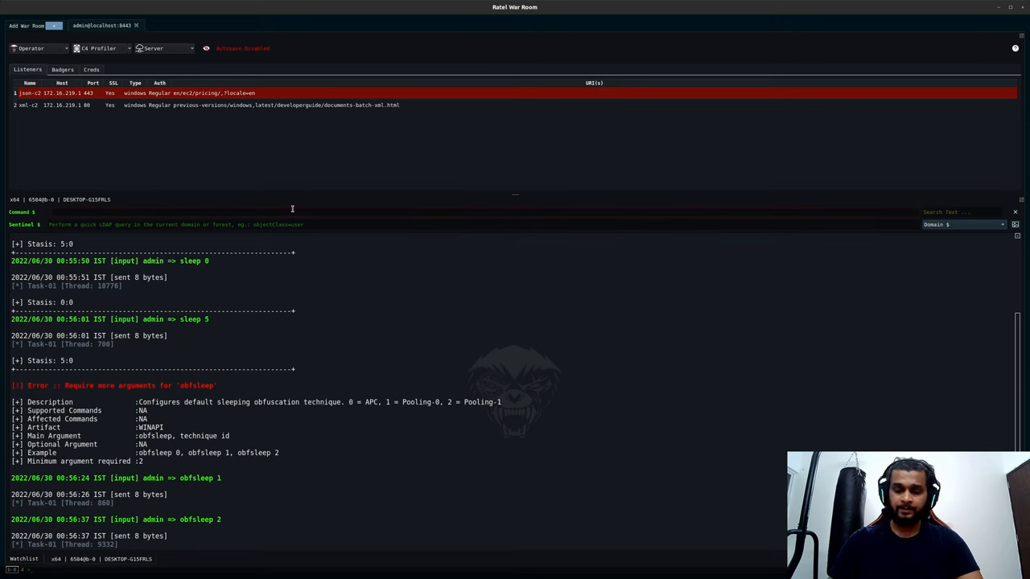
# Inject the saved shellcode into notepad with shinject_ex, spawning a second badger
pyautogui.write('shinject_ex 80')
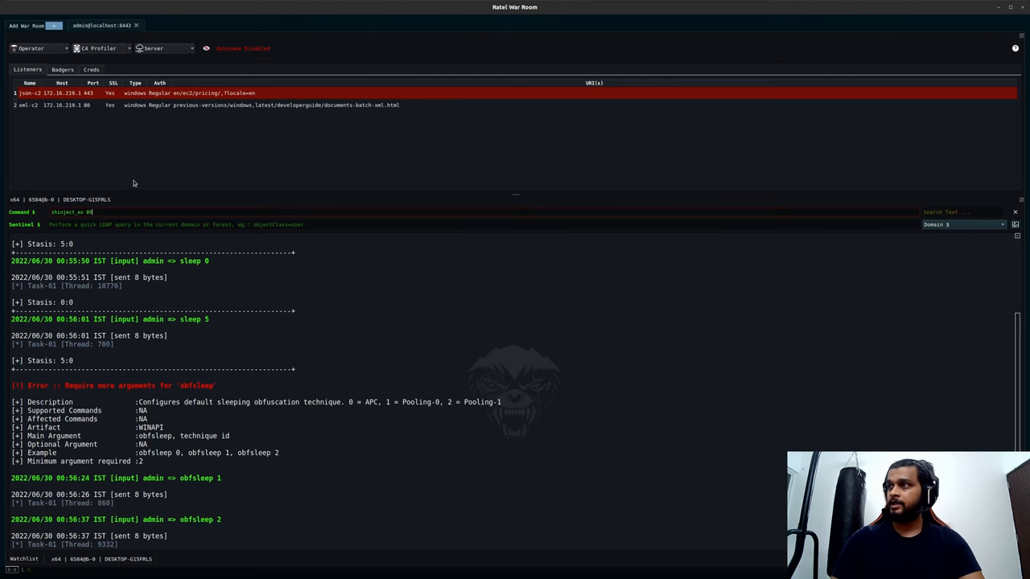
pyautogui.press('Return')
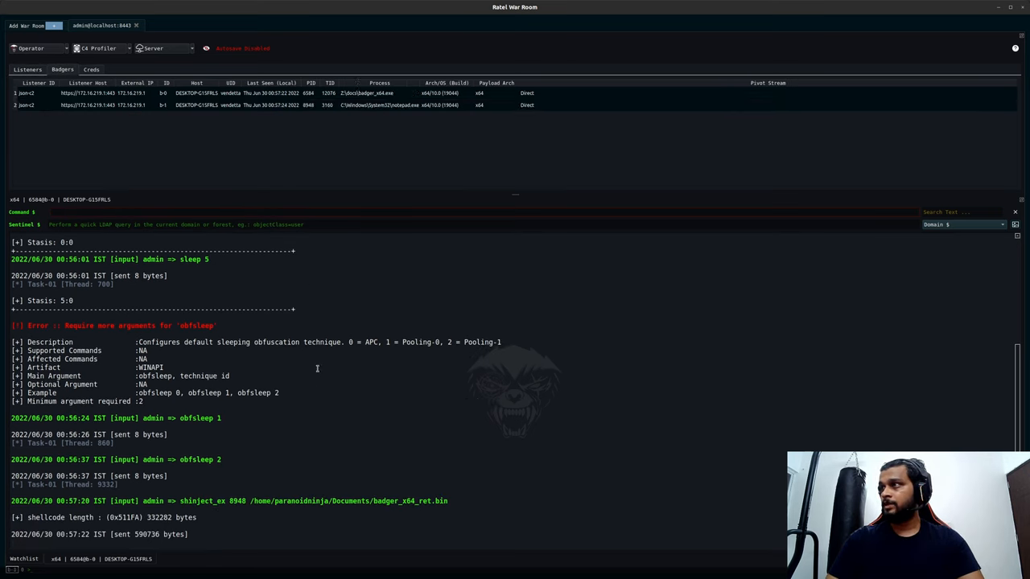
# Interact with the new notepad badger, widen its console, and send it a sleep command
pyautogui.click(302, 105)
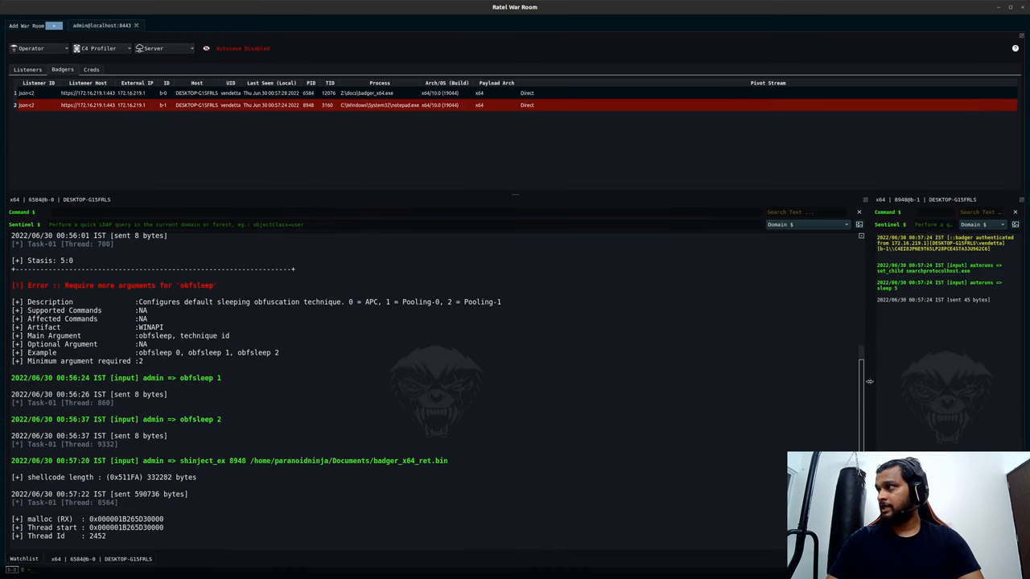
pyautogui.moveTo(867, 381); pyautogui.dragTo(450, 385)
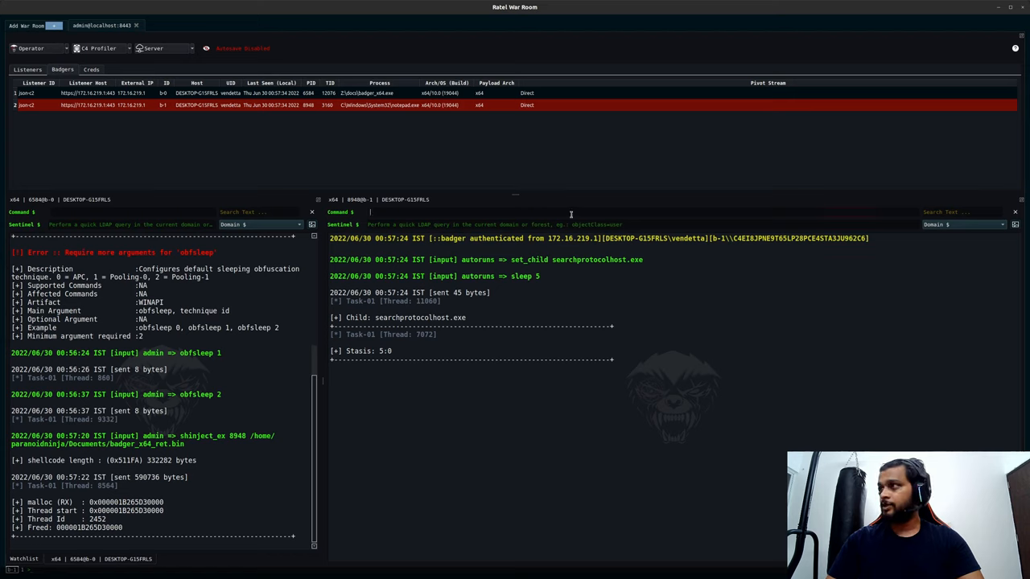
pyautogui.write('sleep')
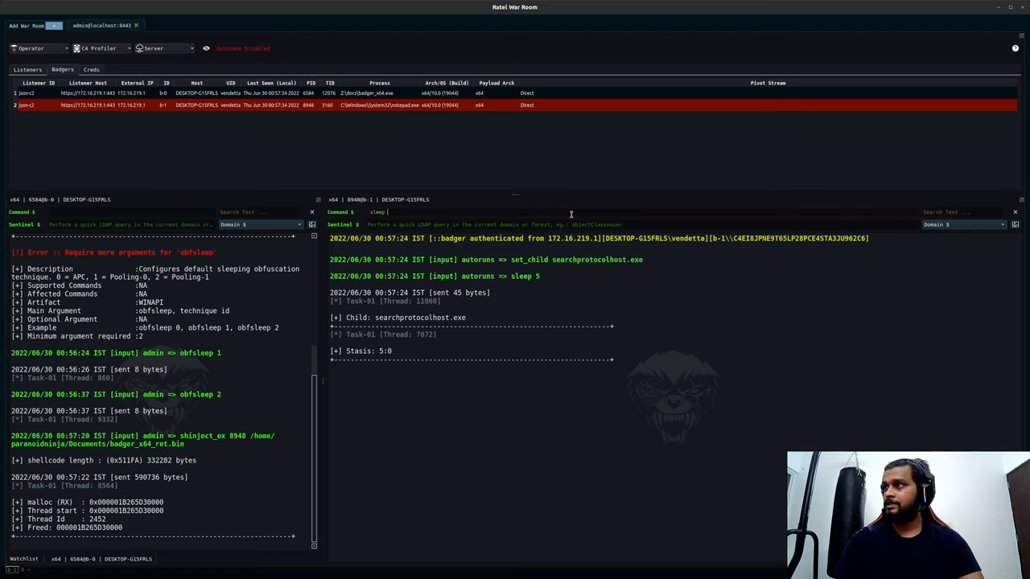
pyautogui.press('Return')
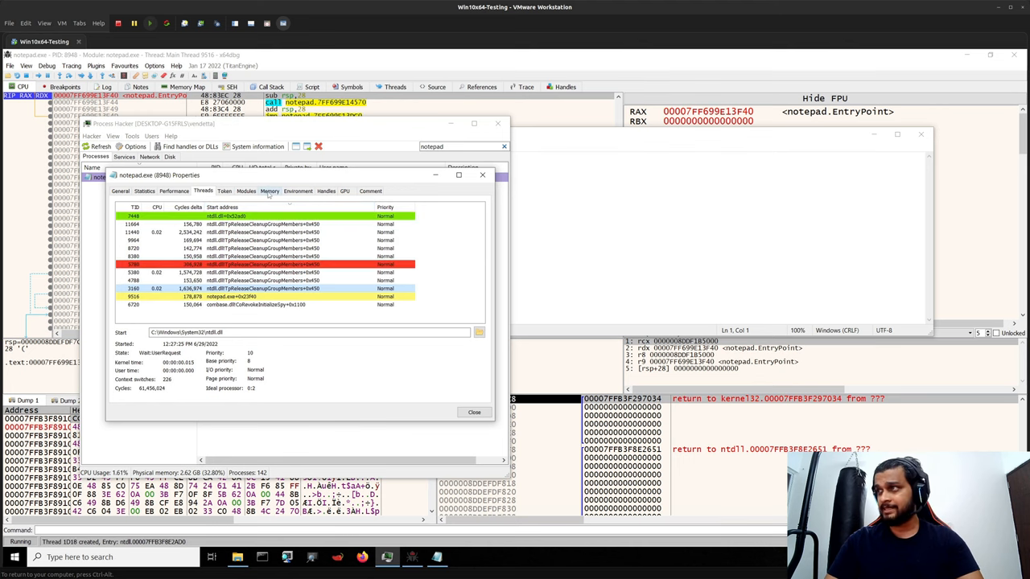
# Browse notepad.exe's memory regions for image-backed RX pages, then return to its thread list
pyautogui.click(271, 190)
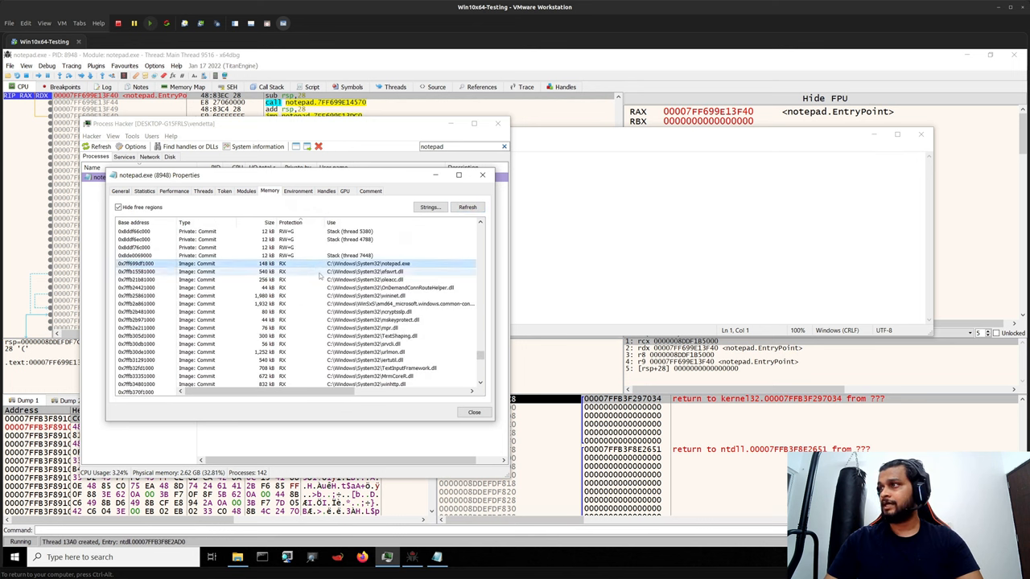
pyautogui.scroll(-3)
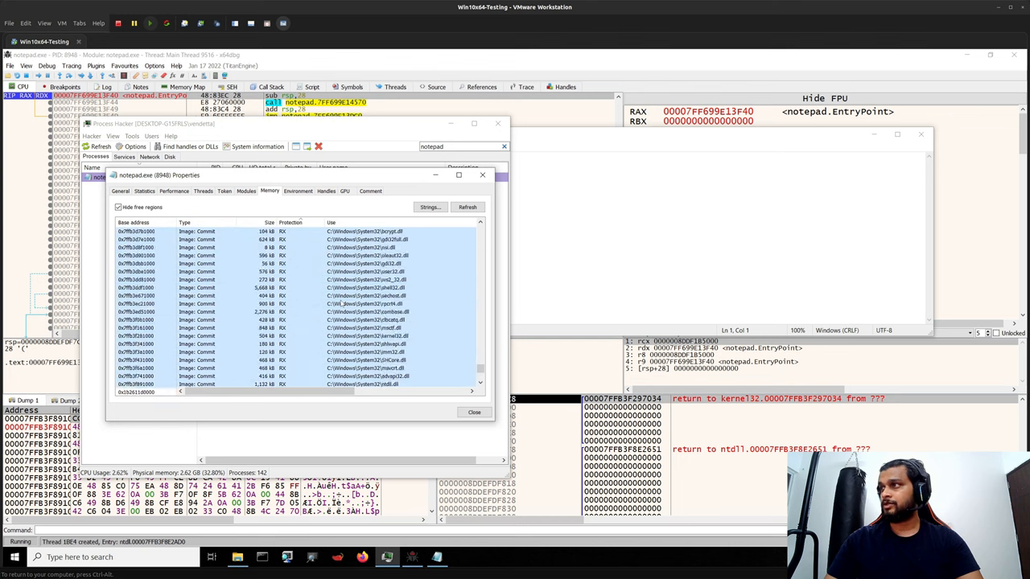
pyautogui.scroll(-3)
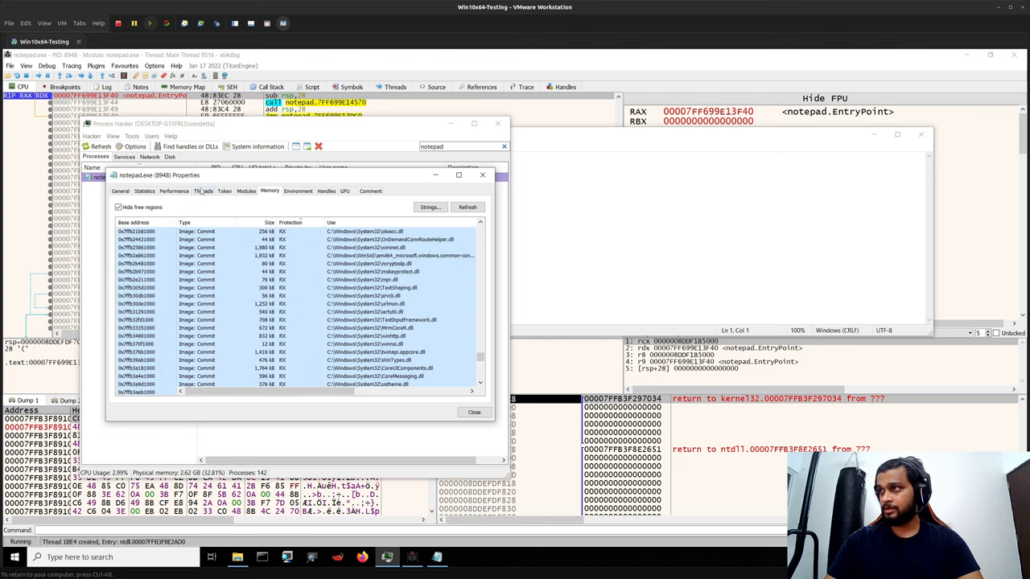
pyautogui.click(202, 190)
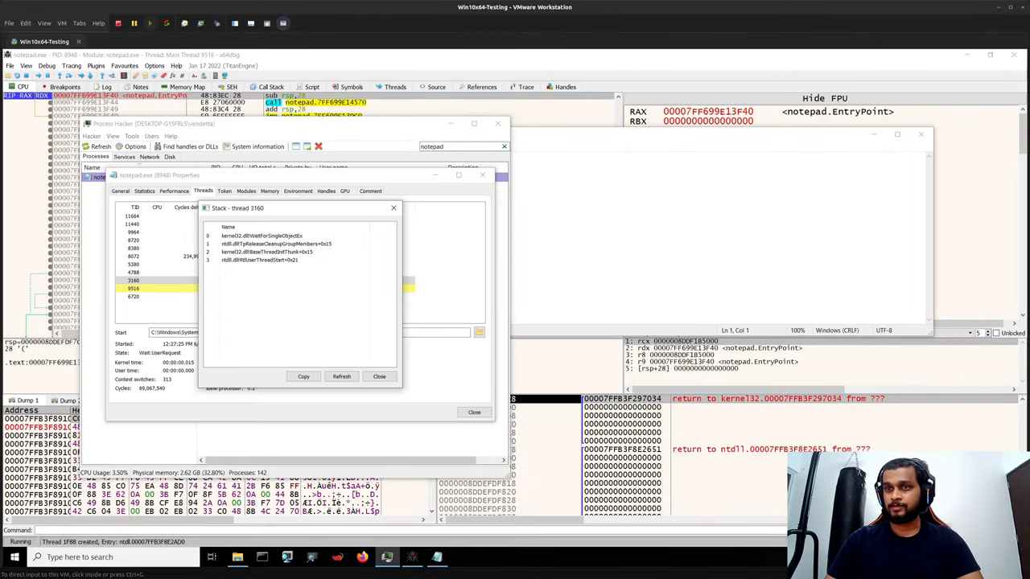
# Close the first stack, check a second notepad thread's call stack, and close it too
pyautogui.click(380, 376)
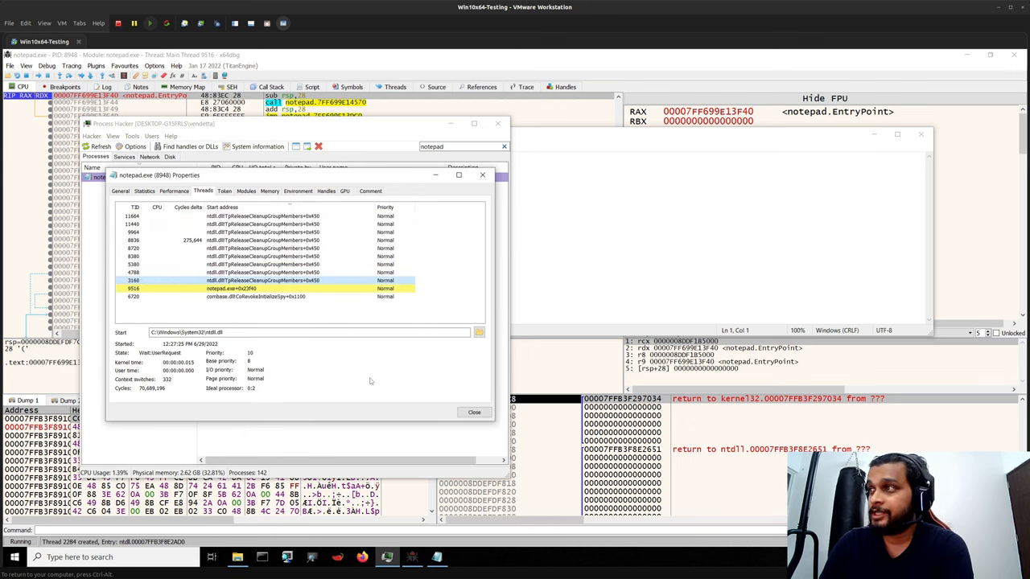
pyautogui.click(264, 264)
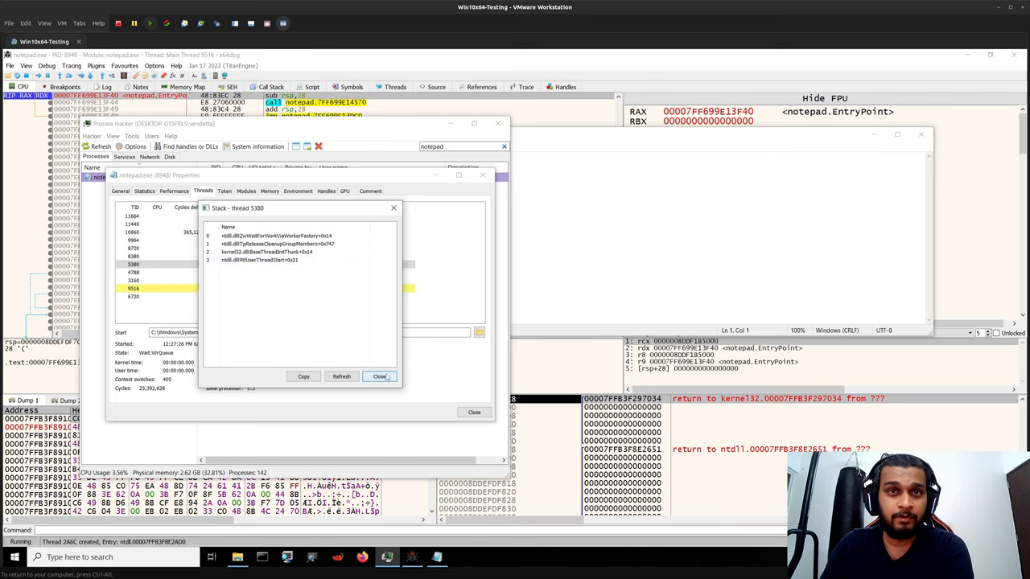
pyautogui.click(379, 377)
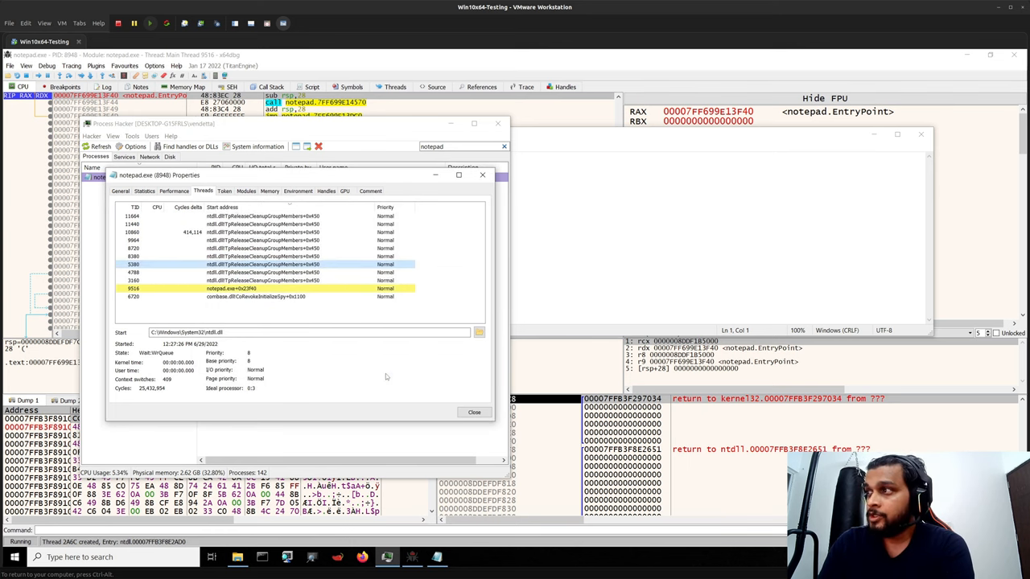